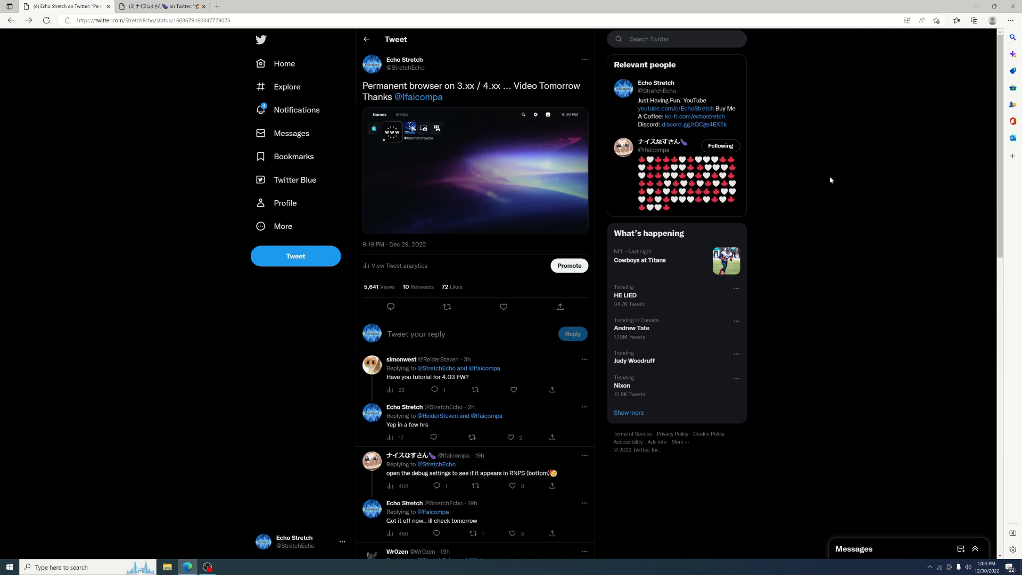
mouse_move(406, 122)
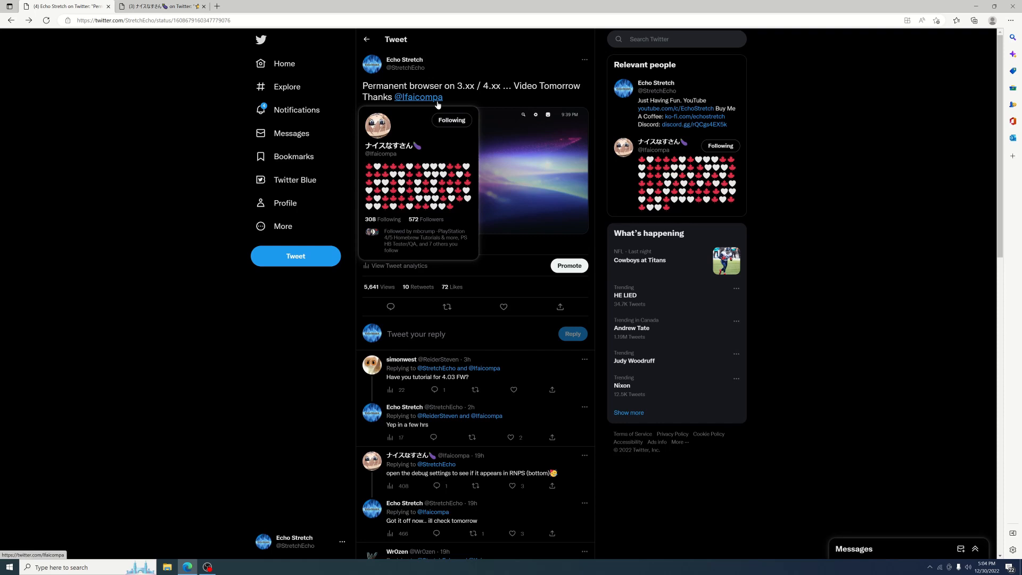
Step: Open the developer's PS5 Partition mount tweet and follow its mega.nz folder link
left_click(419, 97)
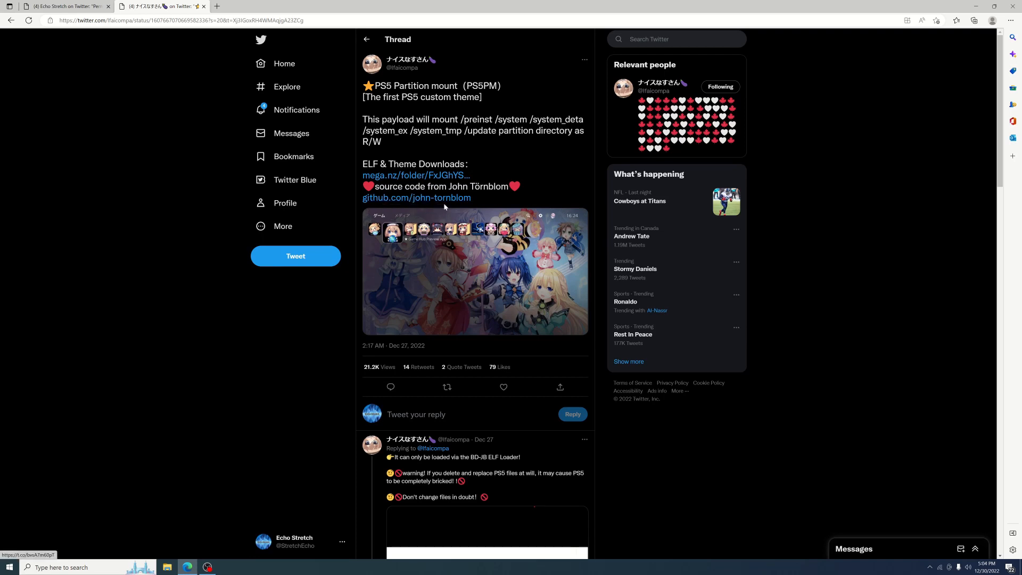
left_click(415, 174)
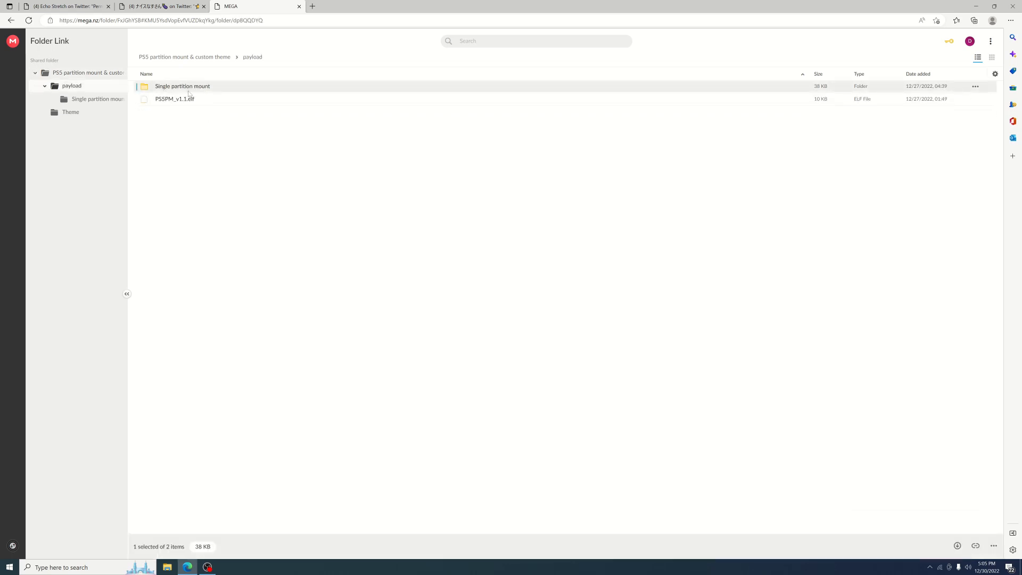
Step: Open the Single partition mount folder listing preinst, system_ex, system and update ELFs
double_click(183, 86)
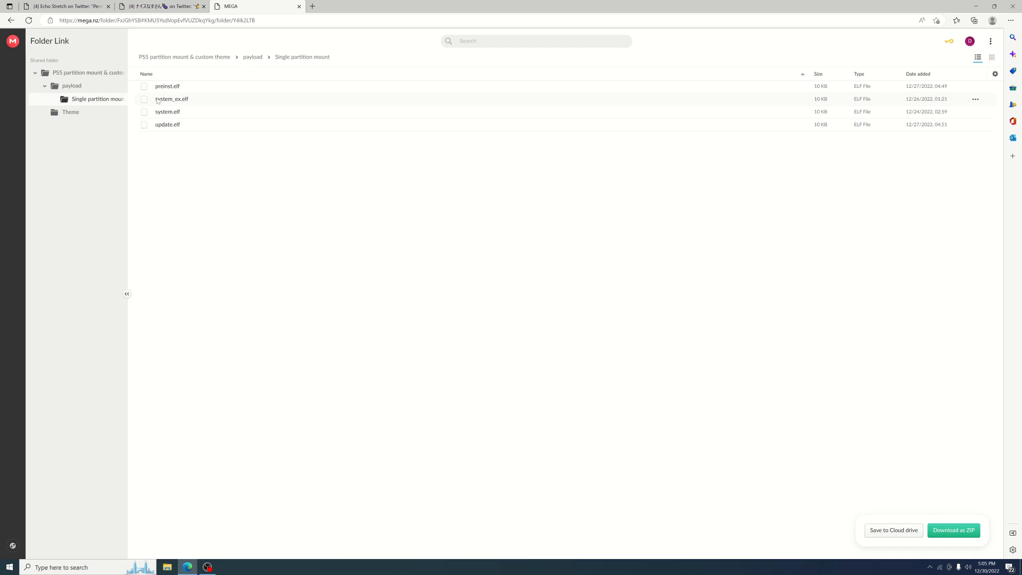
mouse_move(451, 189)
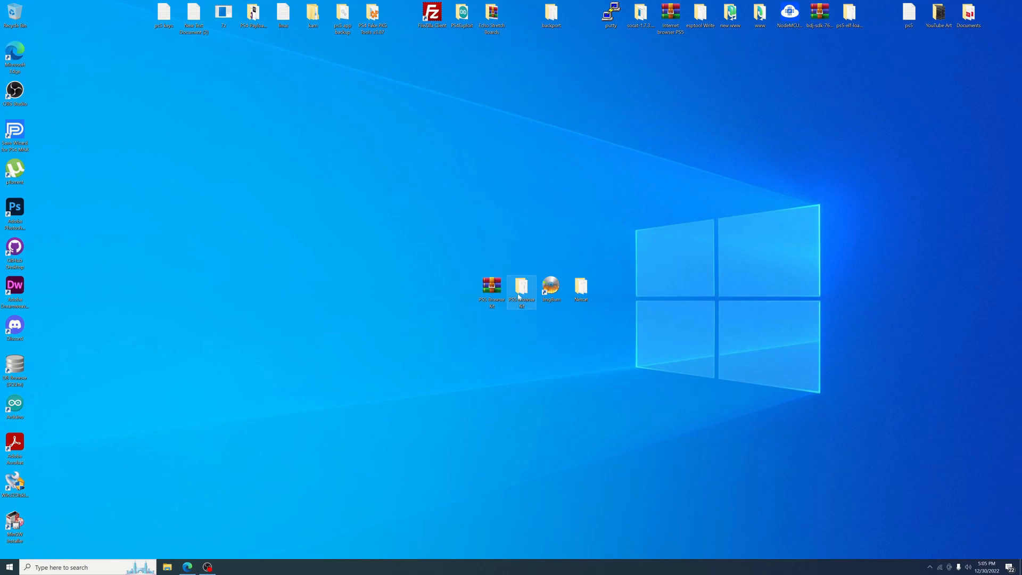
Step: Open the PS5 Browser Kit folder and inspect the BD-JB ELF Loader image, ftpx5.elf and NPXS40169
double_click(522, 285)
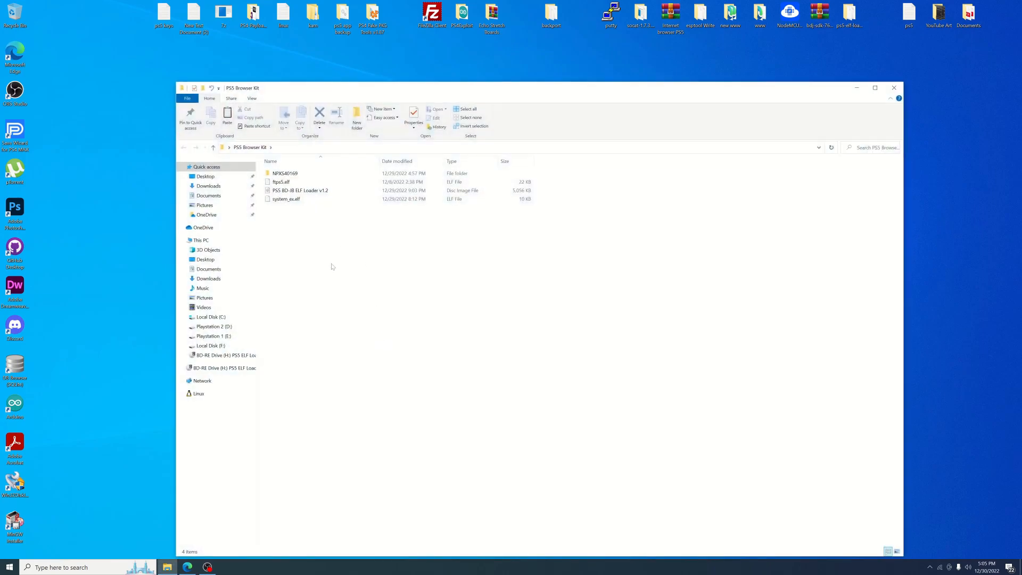
left_click(286, 199)
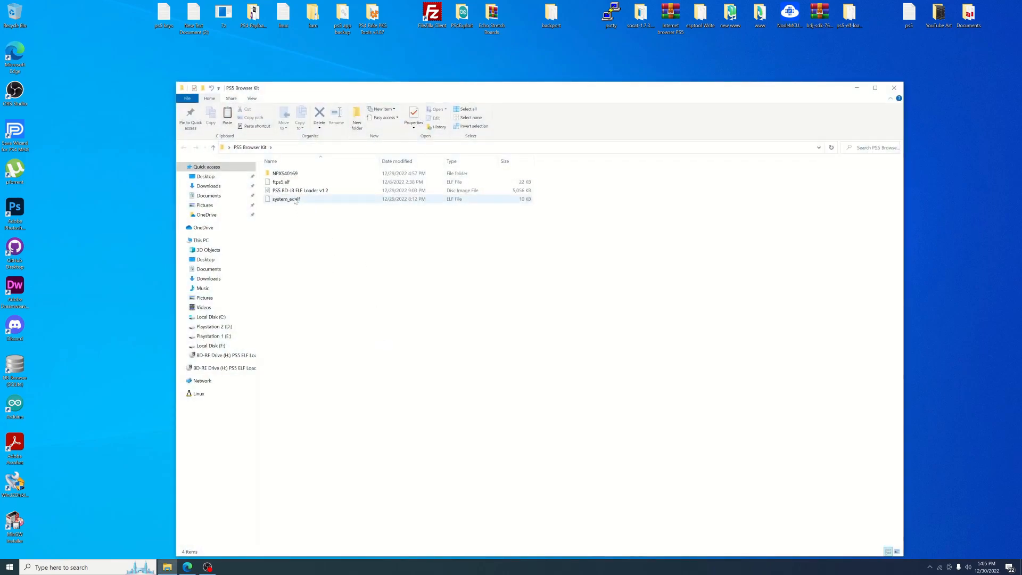
left_click(300, 190)
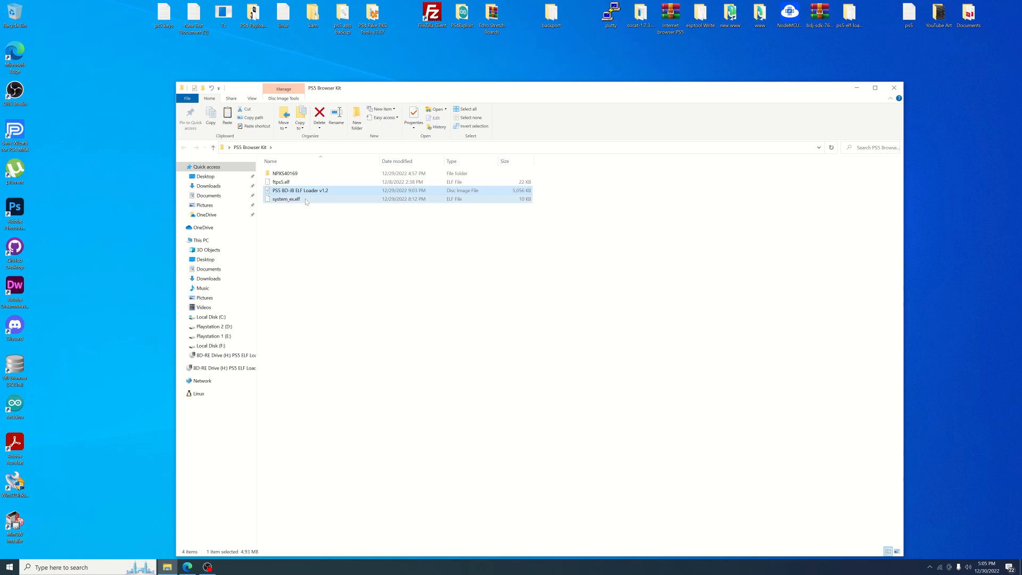
left_click(281, 181)
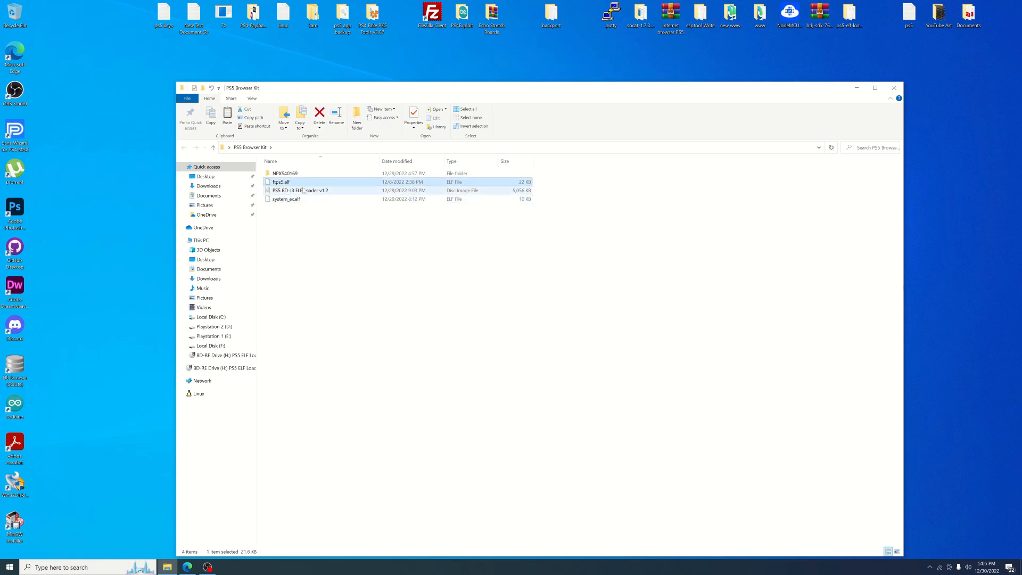
left_click(285, 173)
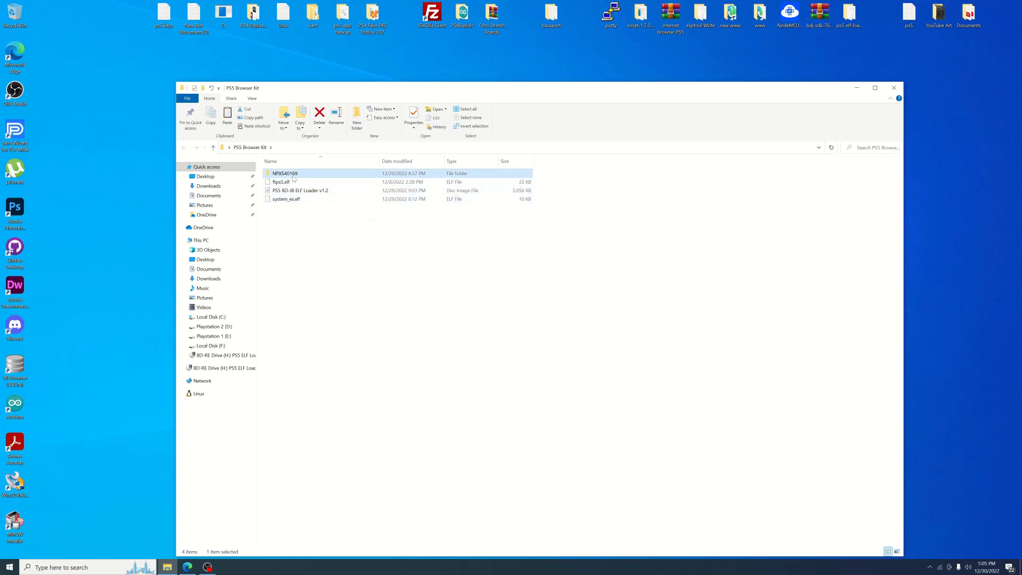
Step: Inspect NPXS40169's license text and appdb param file, then return to the kit's top folder
double_click(284, 173)
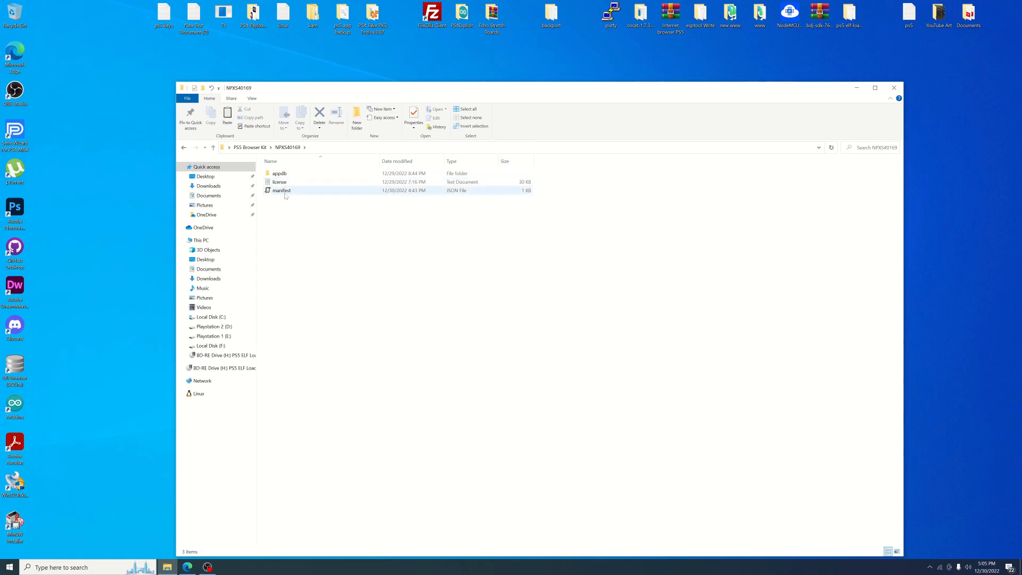
left_click(280, 181)
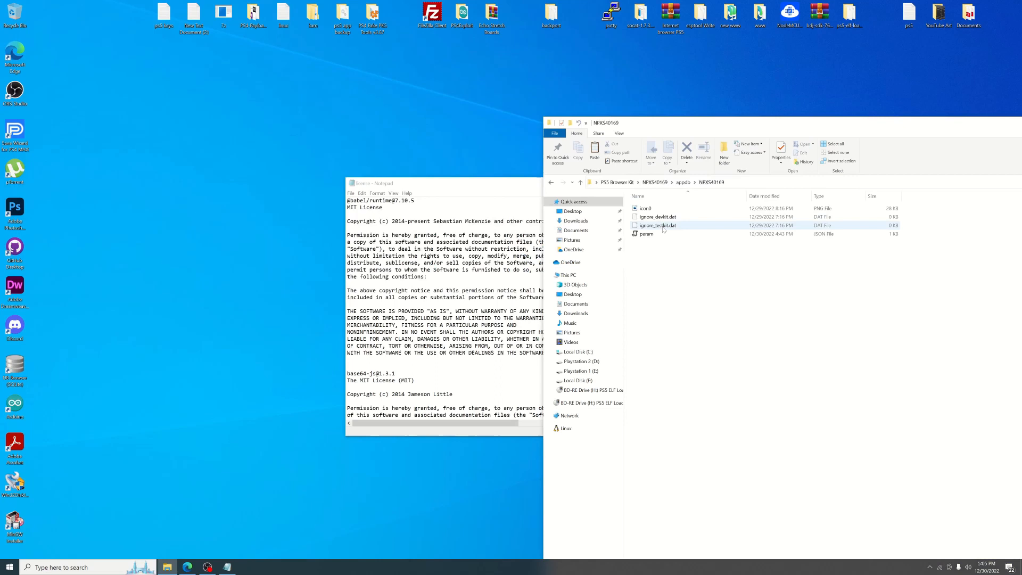
double_click(647, 233)
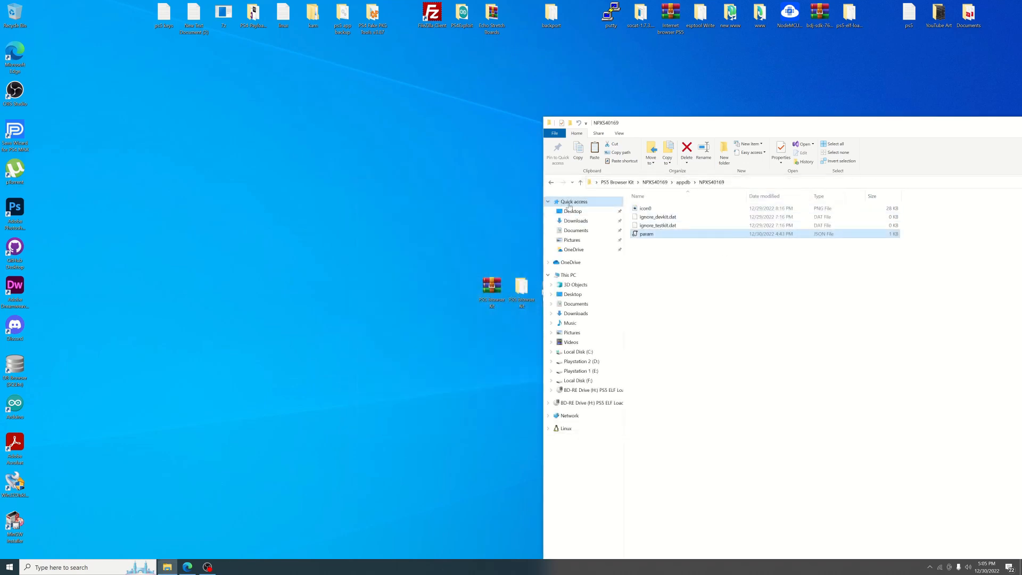
left_click(551, 182)
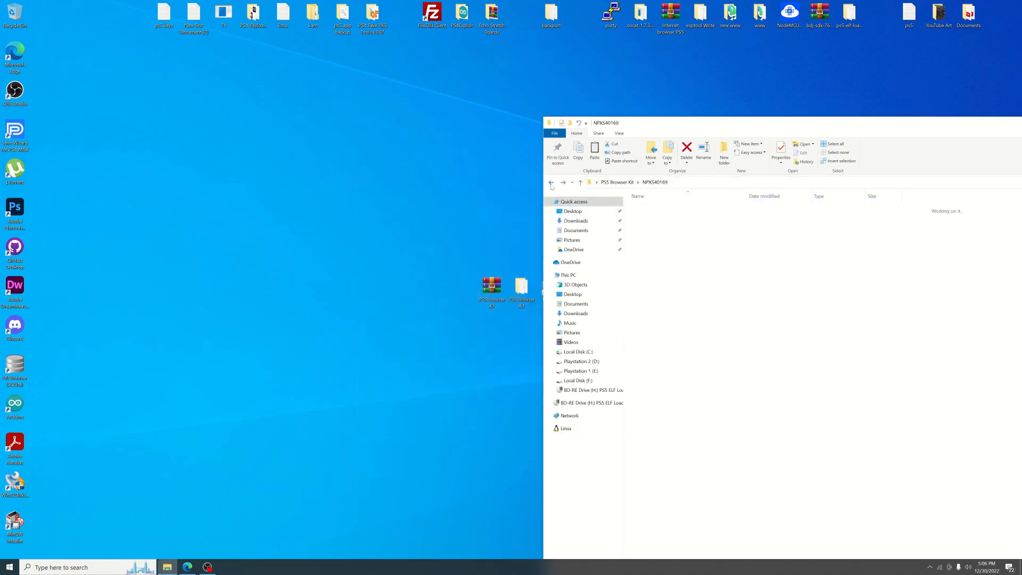
left_click(551, 182)
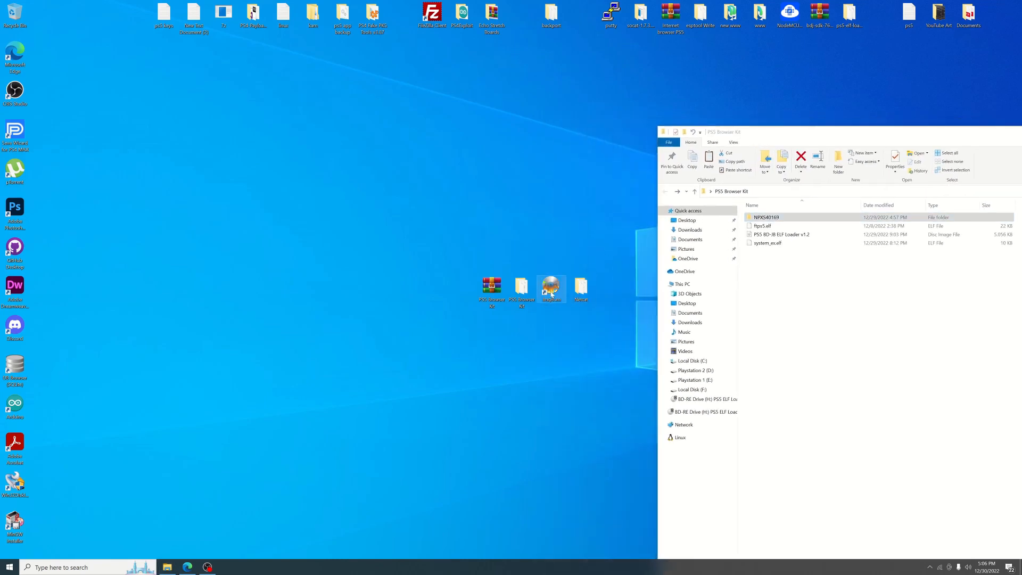
Step: Burn the PS5 BD-JB ELF Loader v1.2 image onto the non-empty BD-RE disc in ImgBurn
double_click(551, 287)
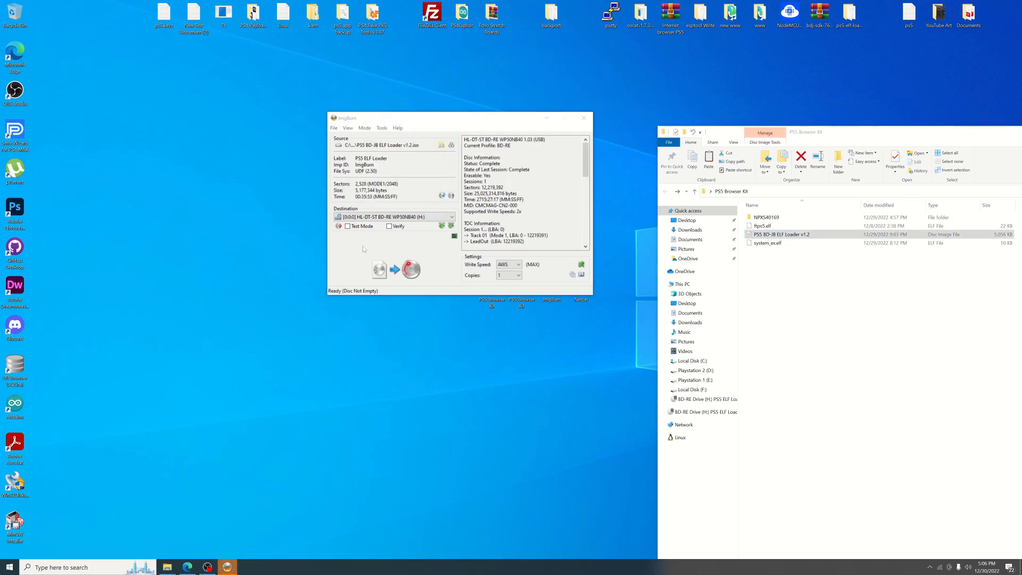
left_click(410, 269)
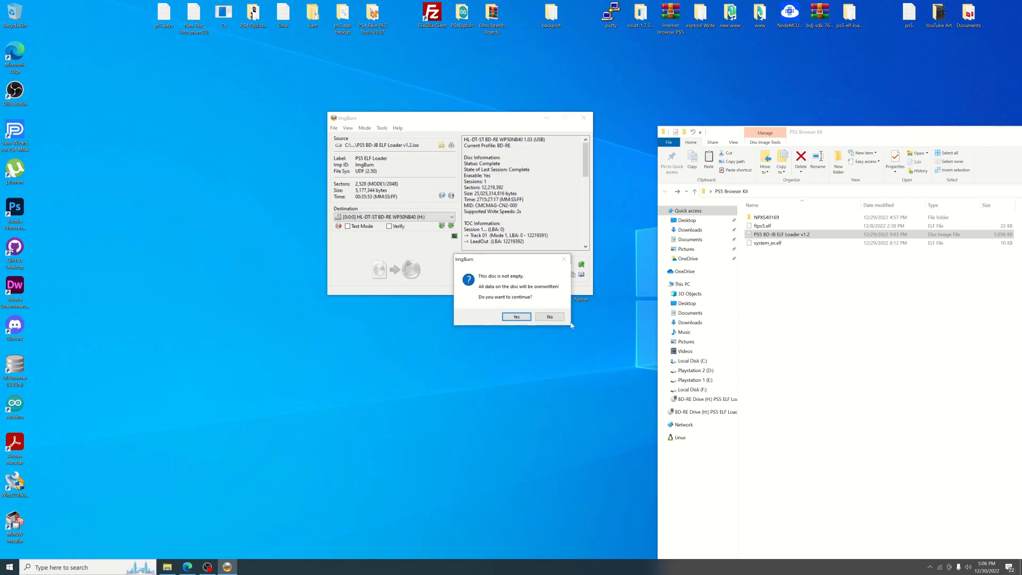
left_click(516, 316)
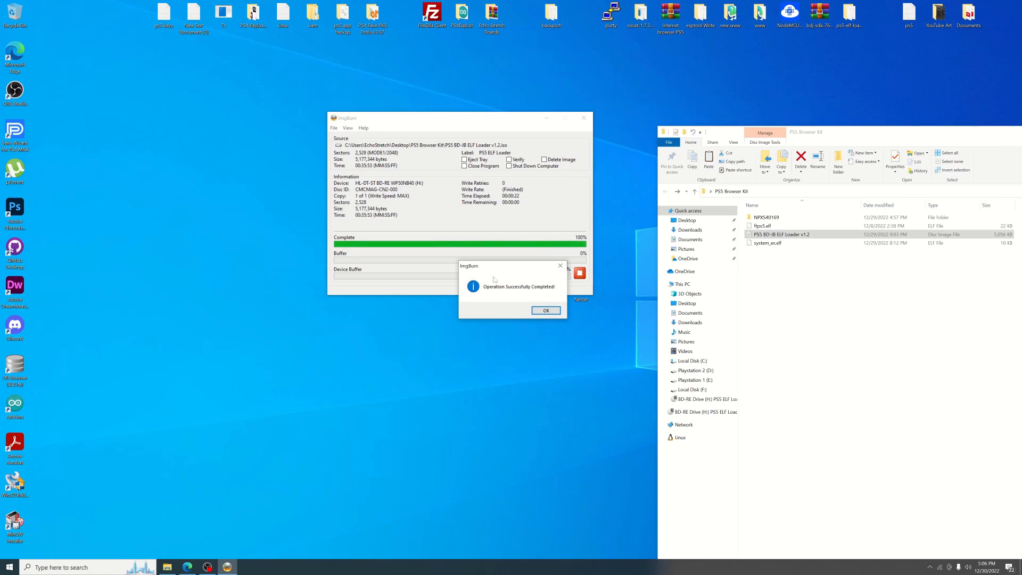
left_click(546, 310)
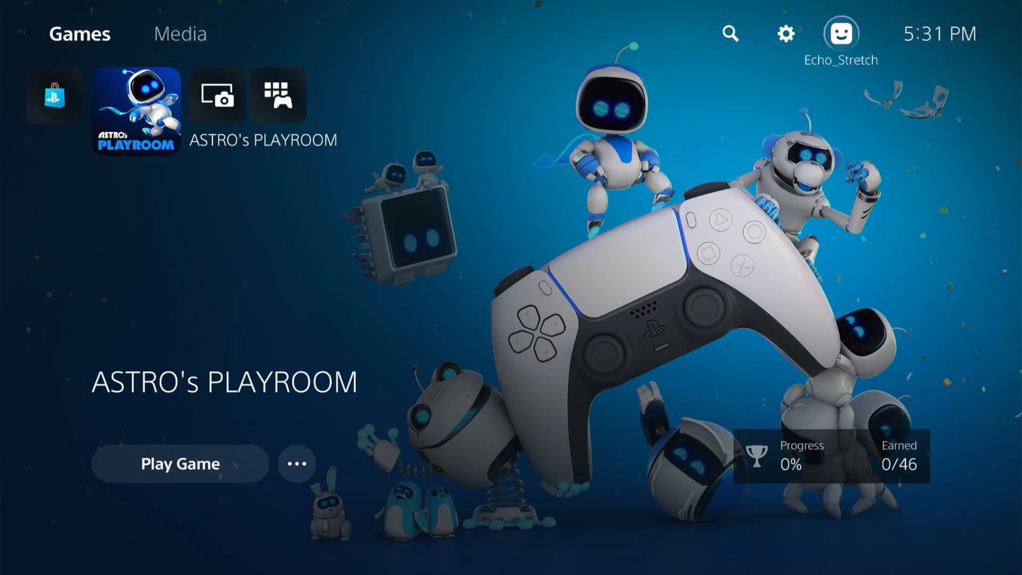
Step: Review the connected Wi-Fi network's advanced settings and its manual DNS server entries
left_click(786, 34)
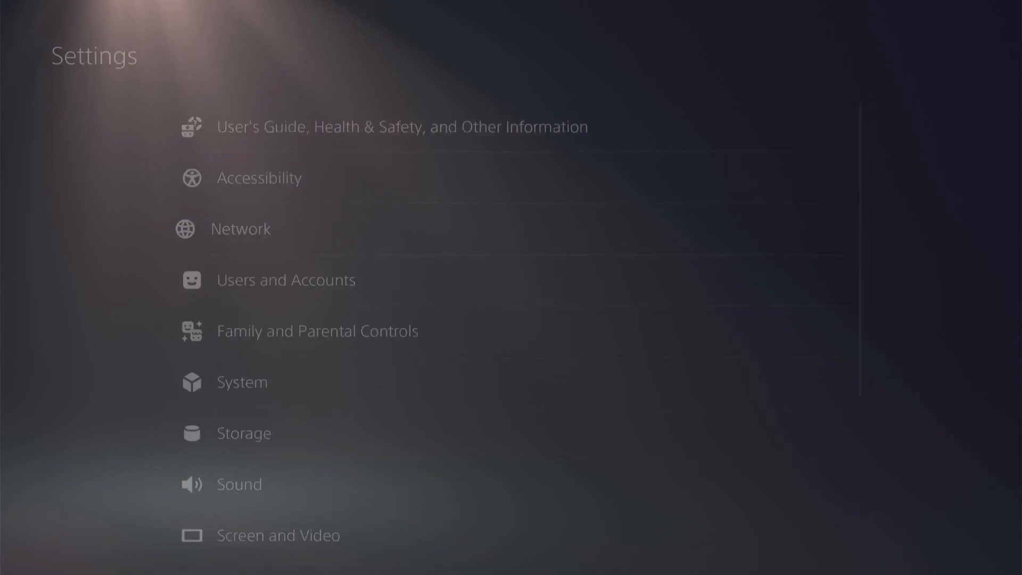
left_click(240, 229)
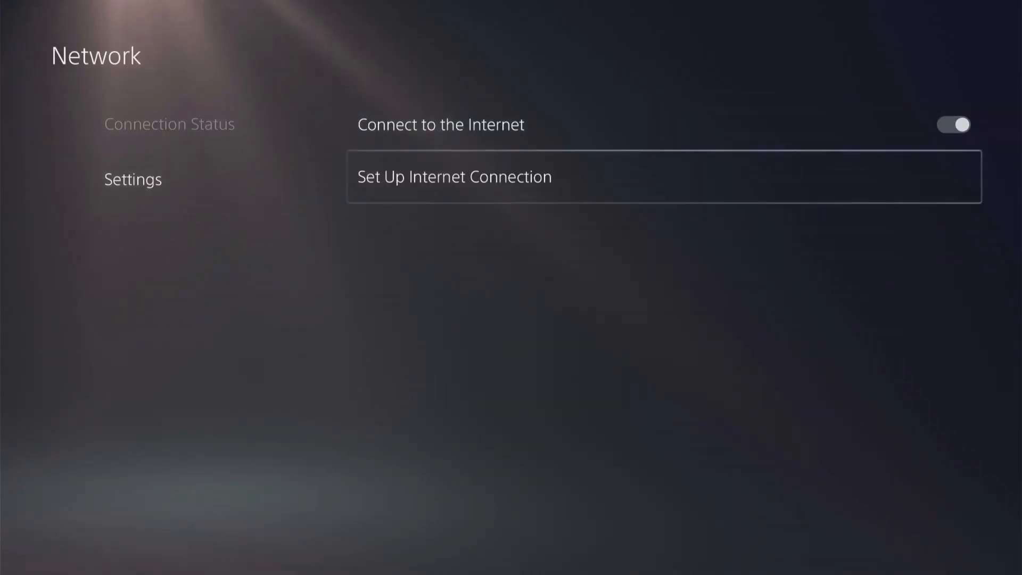
left_click(454, 177)
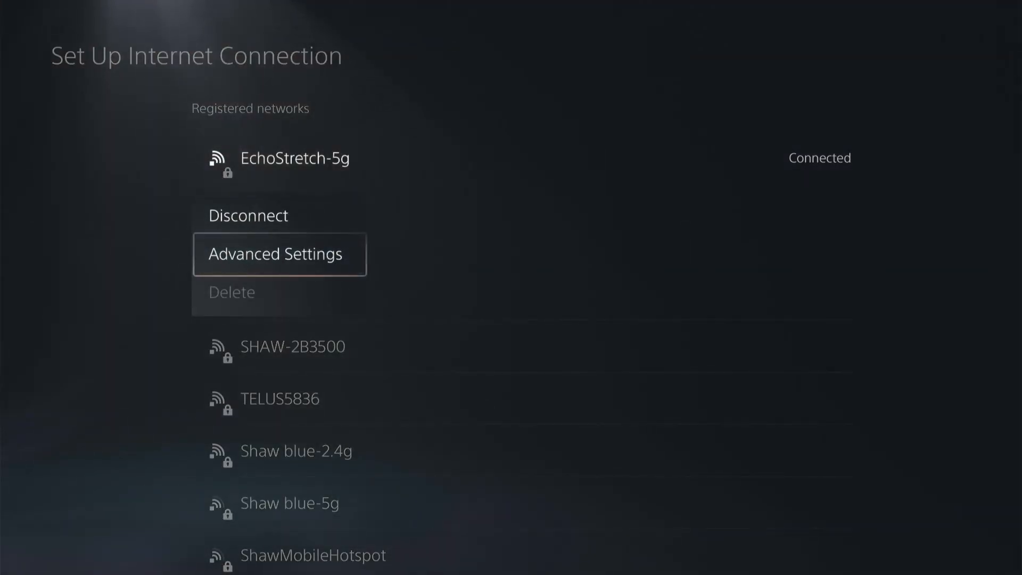
left_click(279, 253)
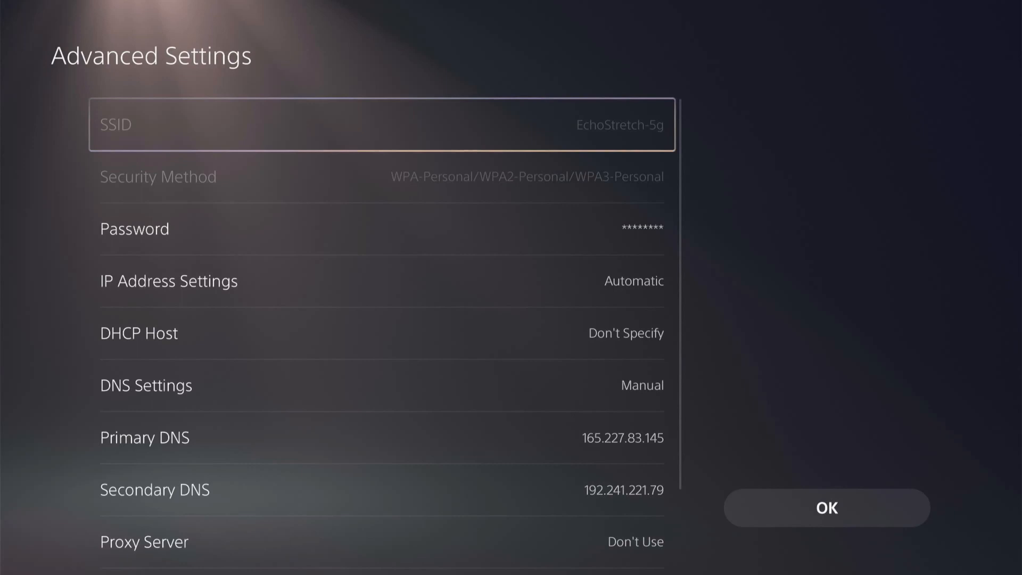
scroll("down", 3)
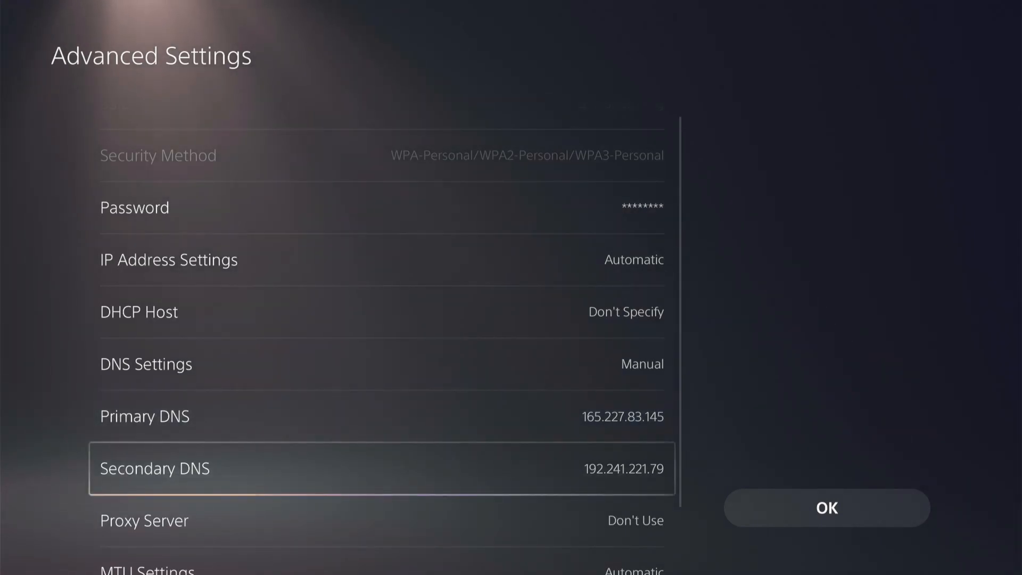
scroll("down", 3)
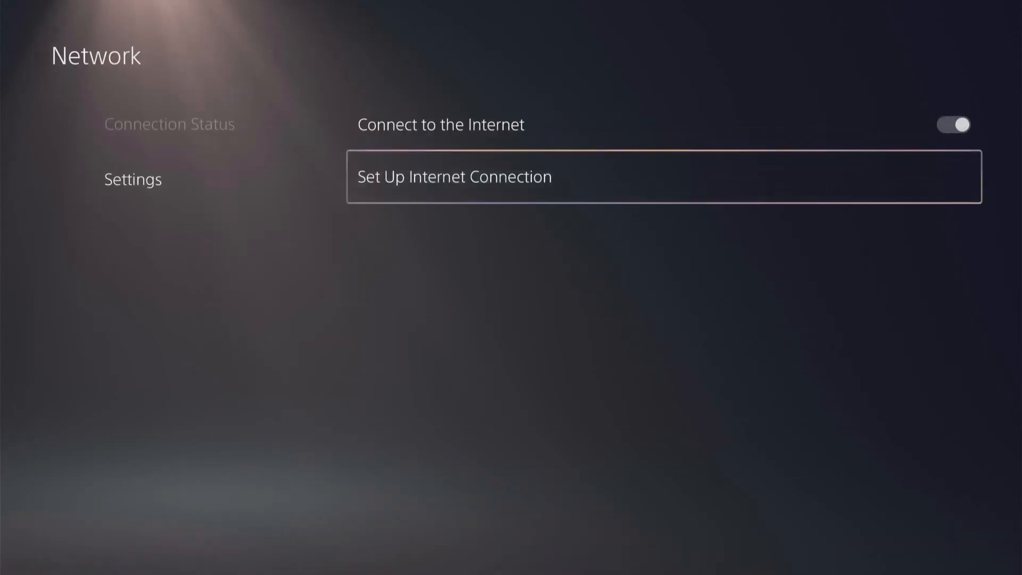
Step: Confirm Wi-Fi and internet show connected, then exit Settings to the Games home screen
left_click(169, 124)
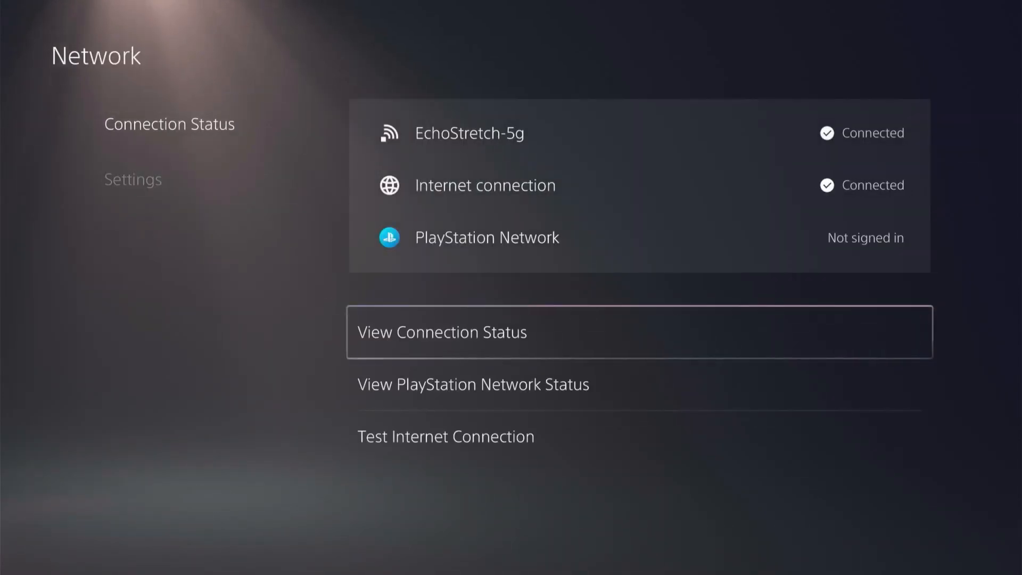
left_click(442, 332)
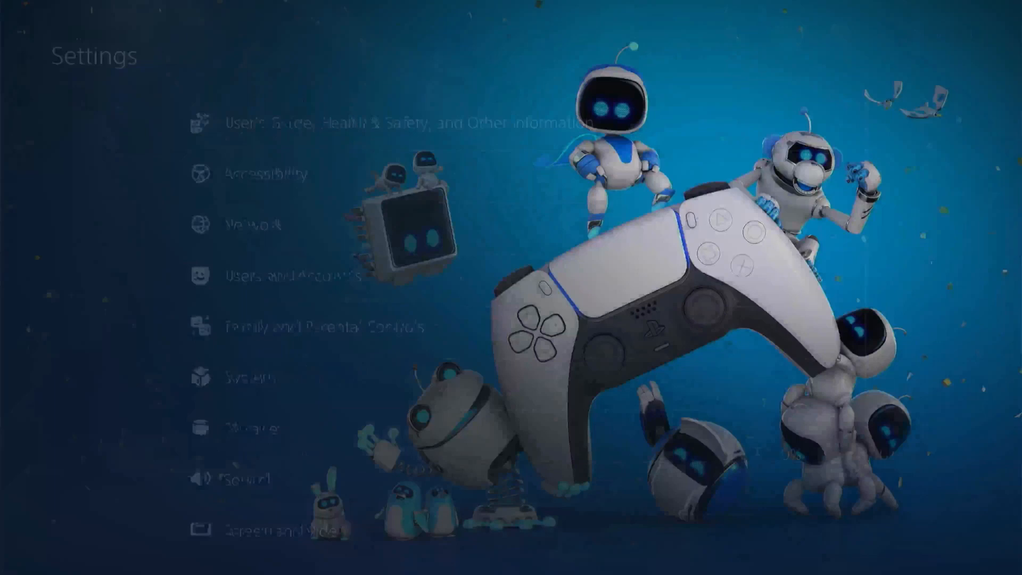
key("Escape")
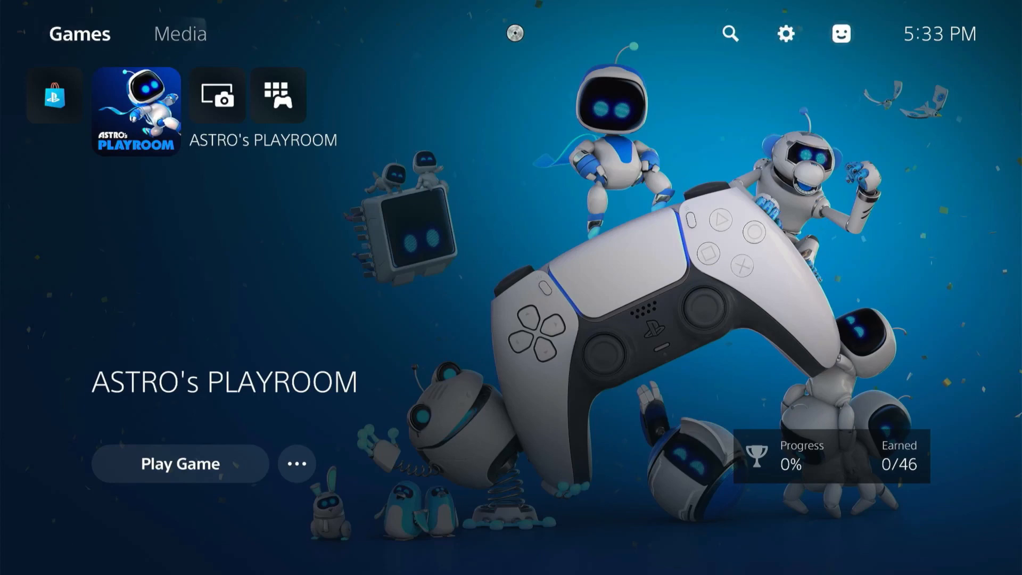
Step: Leave the PS5 Games home screen and switch to the Windows desktop
left_click(180, 34)
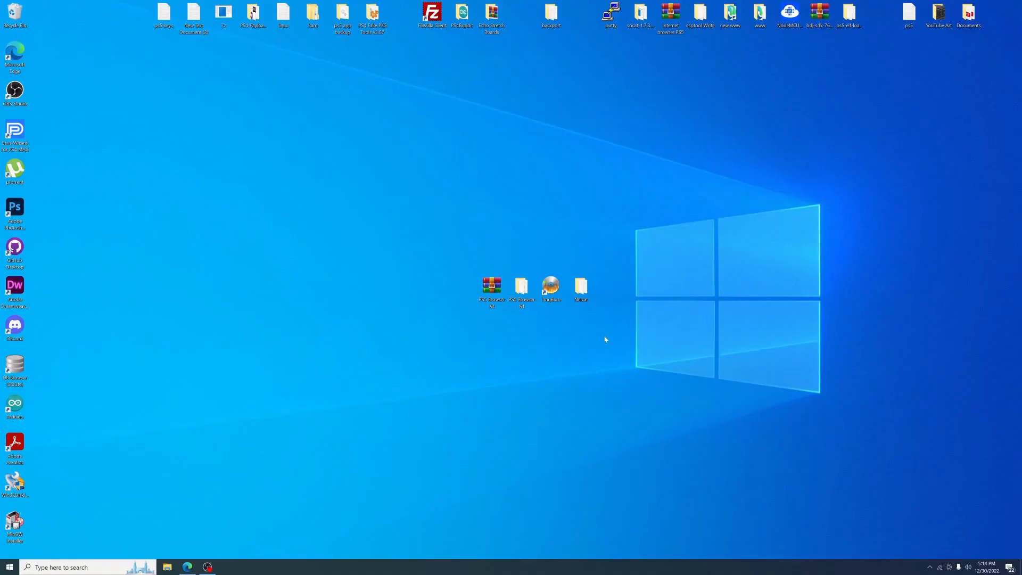
Step: Inject PS5 Browser Kit\system_ex.elf to 10.0.0.229 port 9020 with NetCat GUI v1.2
left_click(580, 287)
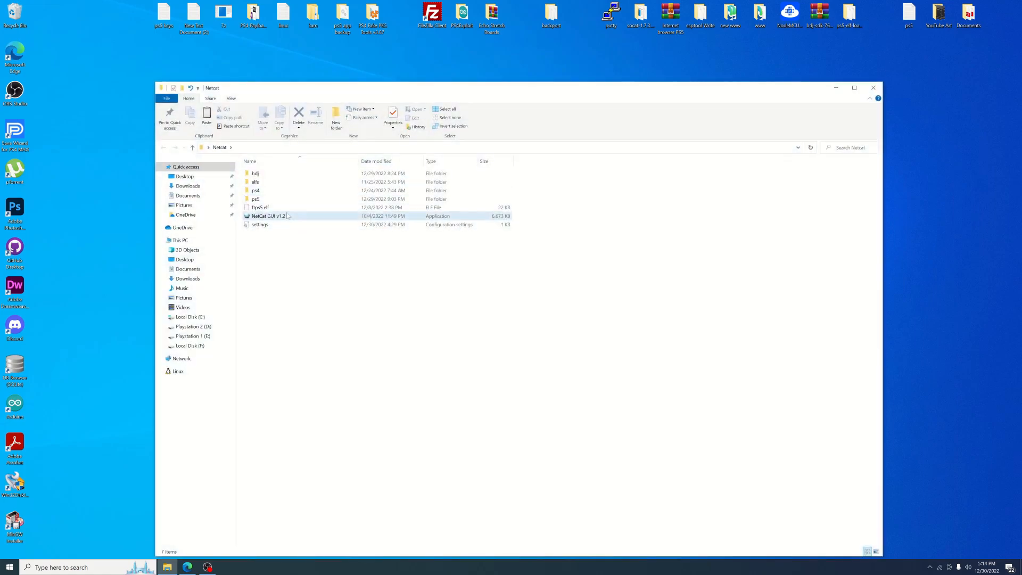
double_click(268, 216)
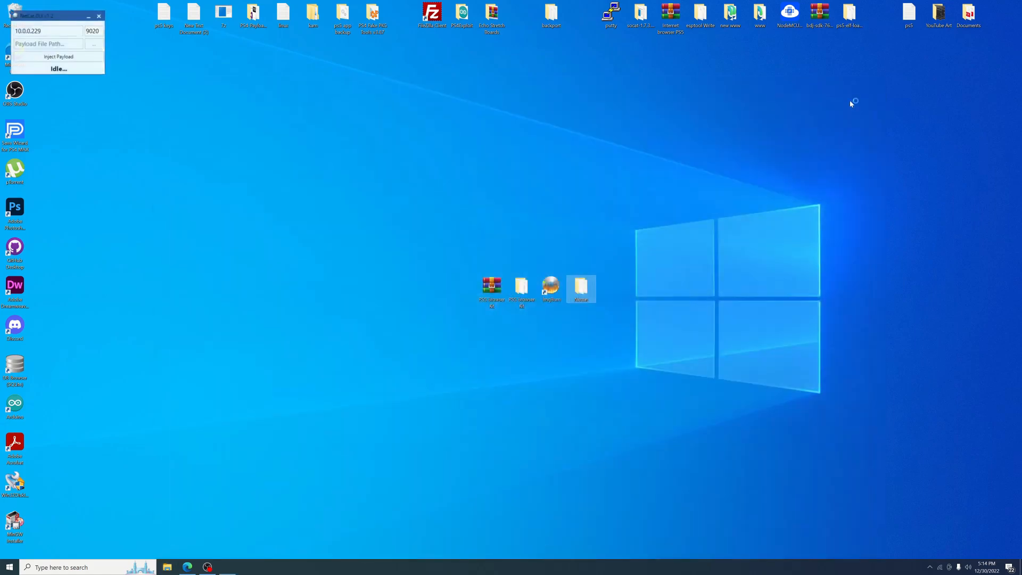
left_click_drag(56, 15, 365, 255)
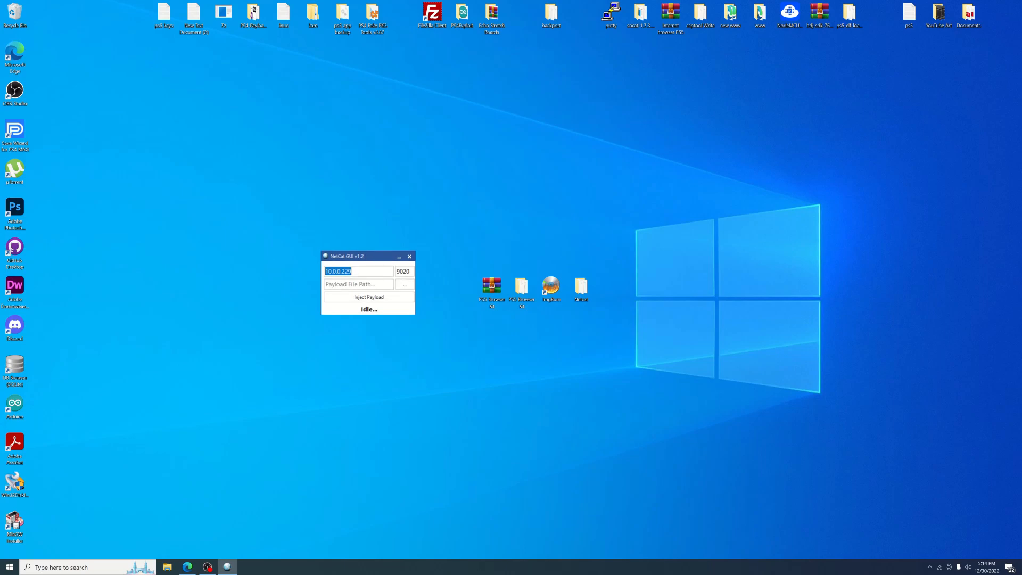
left_click(522, 286)
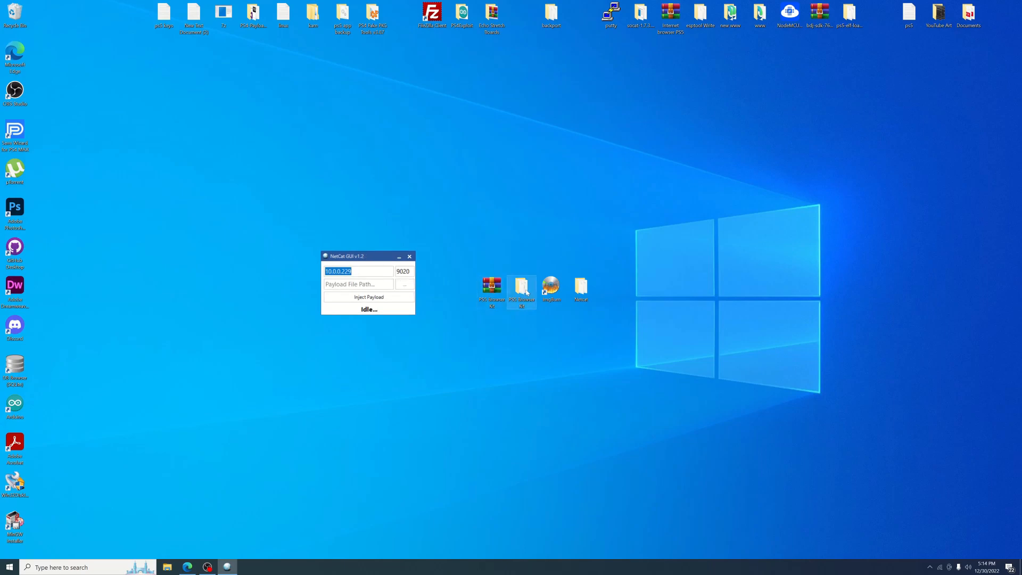
double_click(521, 287)
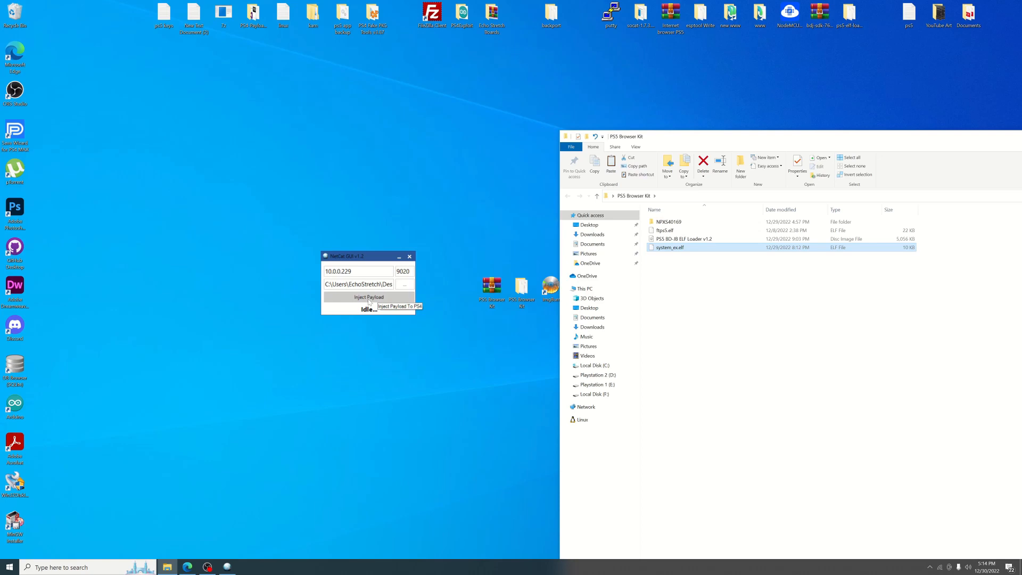
left_click(369, 297)
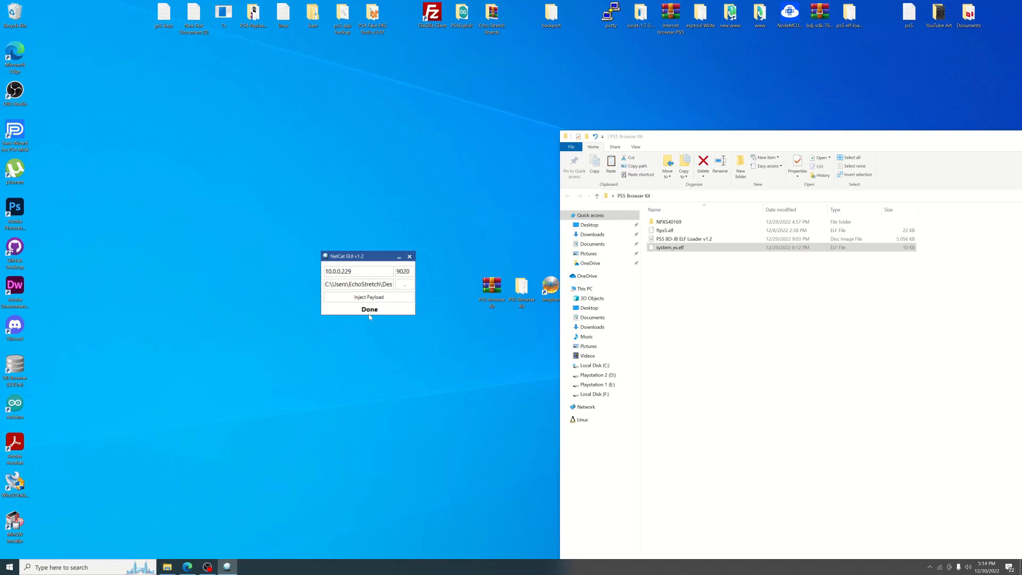
left_click(368, 296)
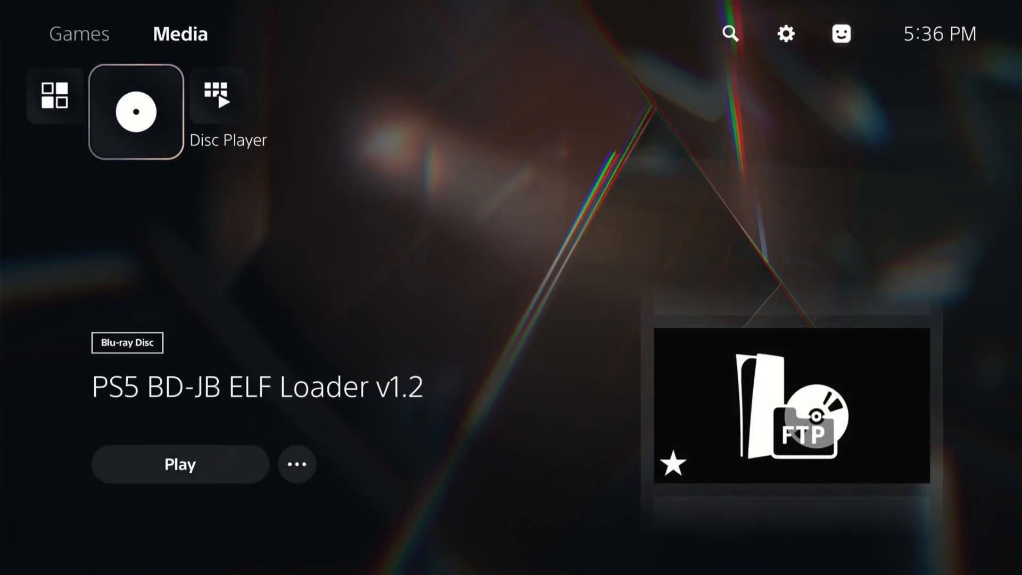
Step: Close the BD-JB ELF Loader disc and return to the PS5 Media tab
left_click(135, 111)
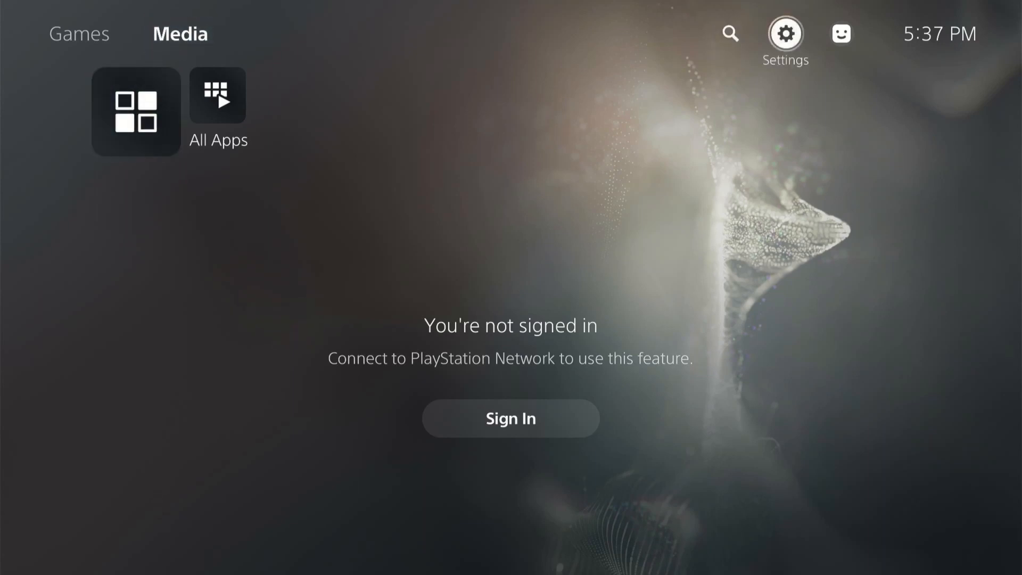
Step: Open the User's Guide browser from Settings and accept the invalid certificate warning
left_click(785, 34)
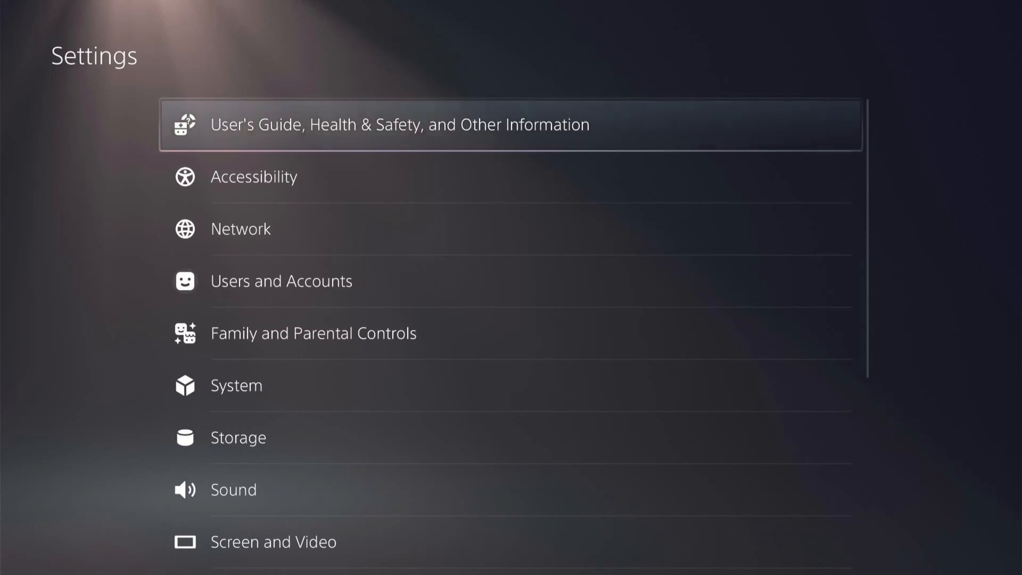
left_click(401, 125)
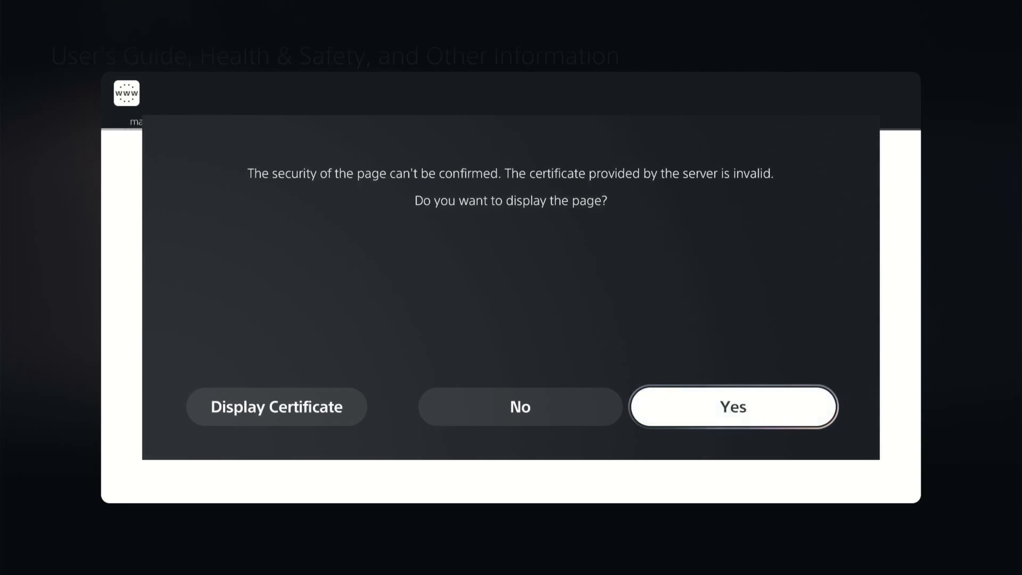
left_click(732, 406)
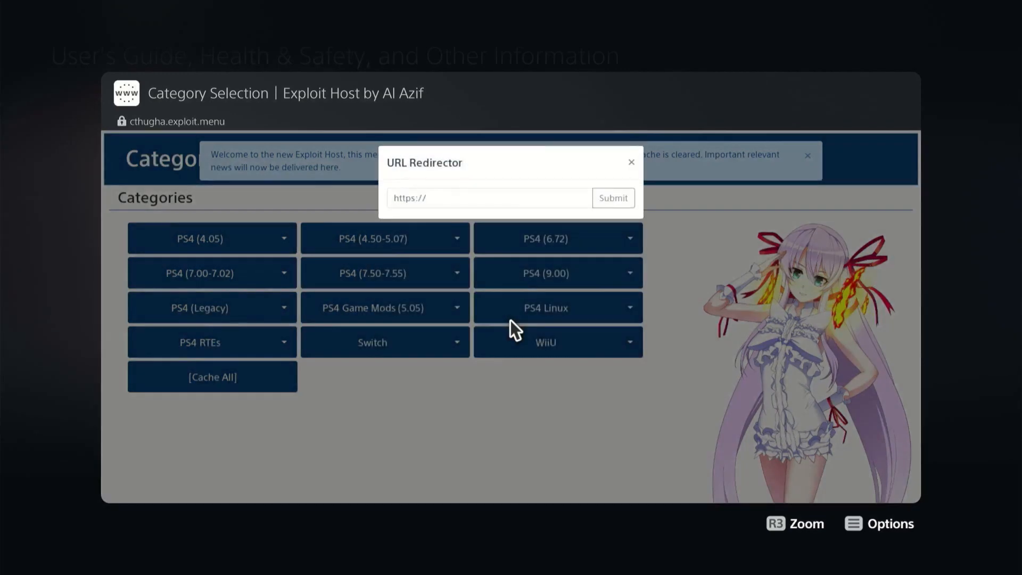
left_click(488, 198)
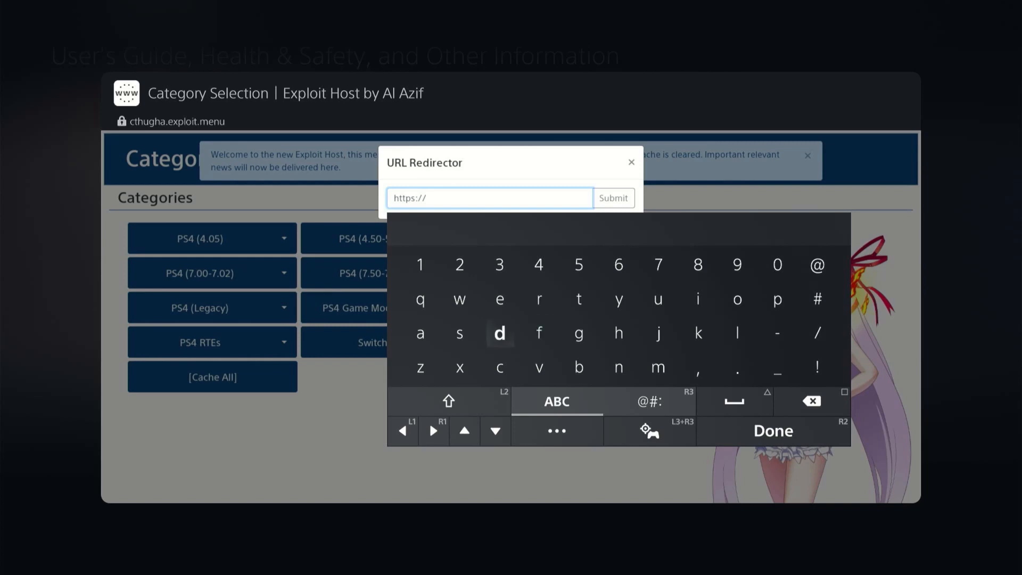
left_click(500, 299)
type("es7in1.site")
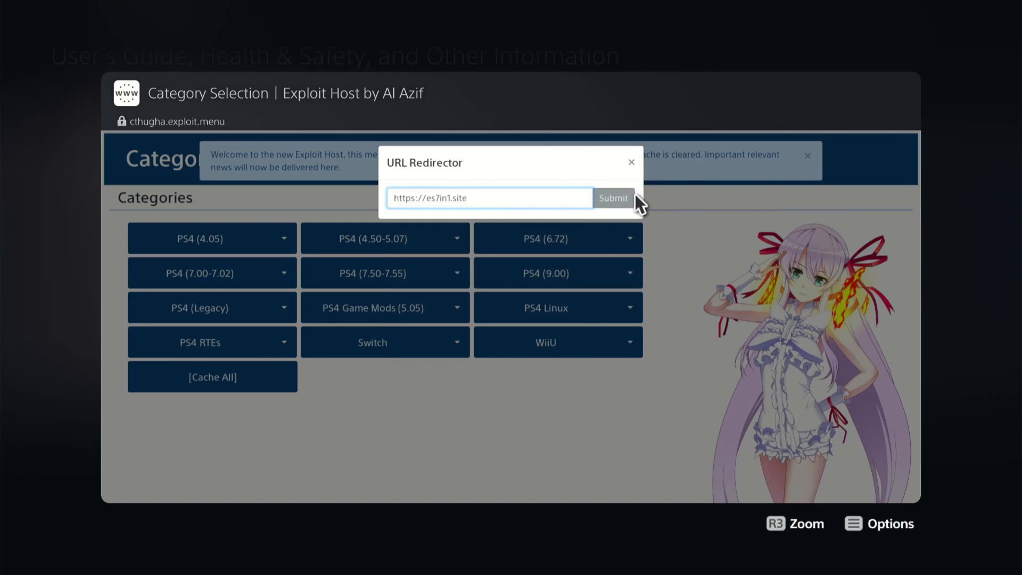
left_click(613, 198)
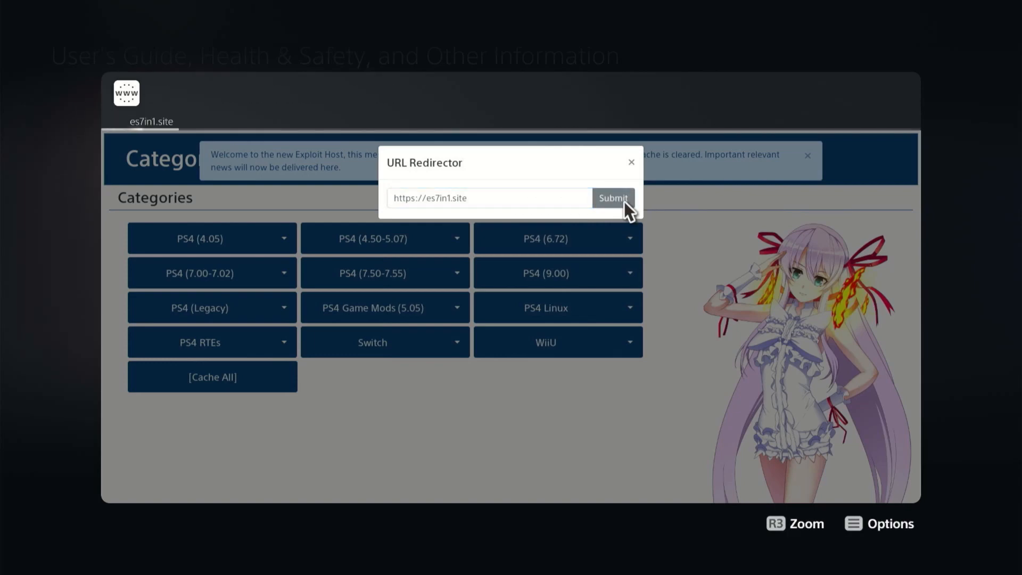
left_click(611, 198)
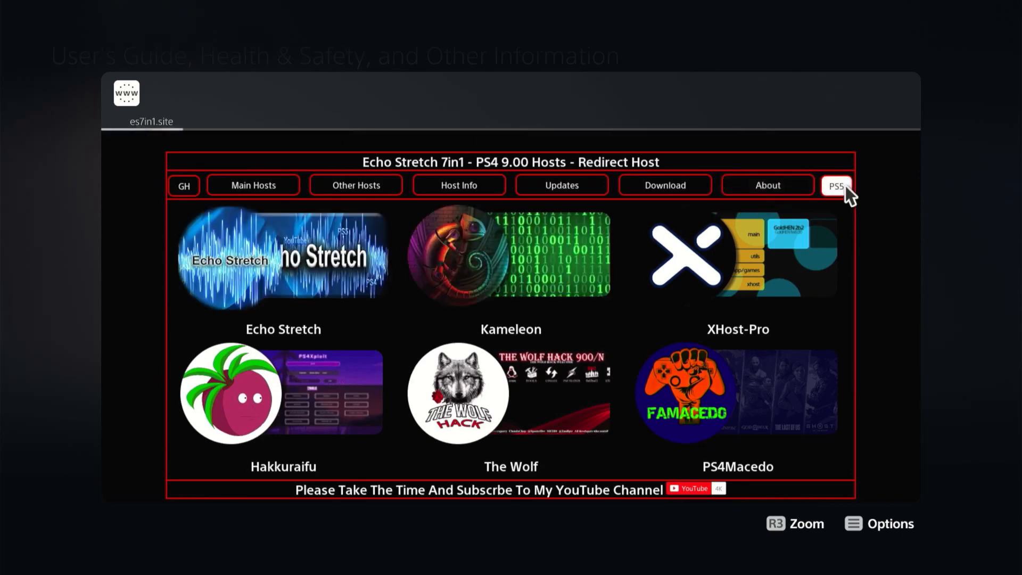
Step: Launch the Specter kernel exploit from the es7in1.site PS5 hosts and confirm Ready
left_click(837, 186)
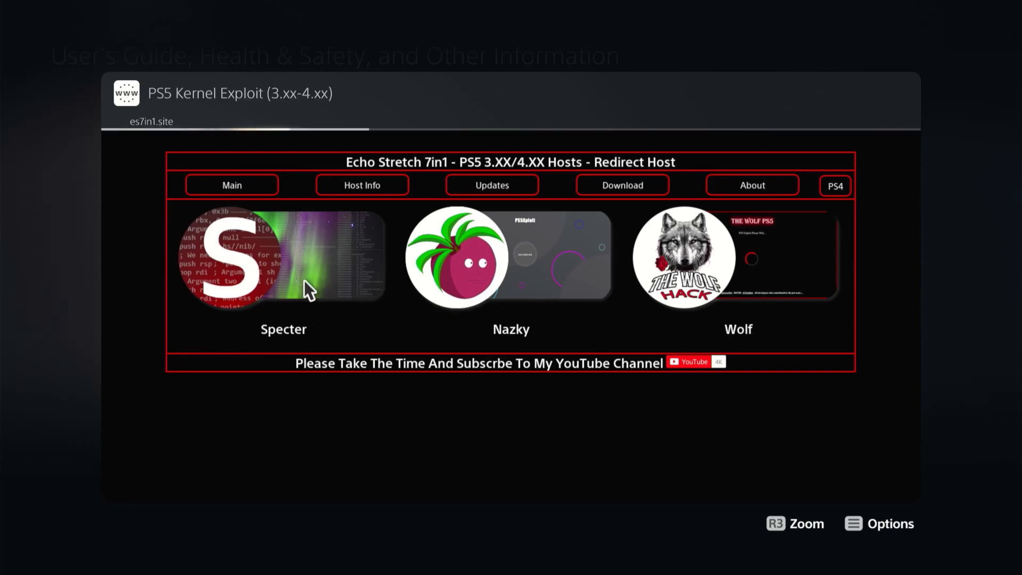
left_click(284, 255)
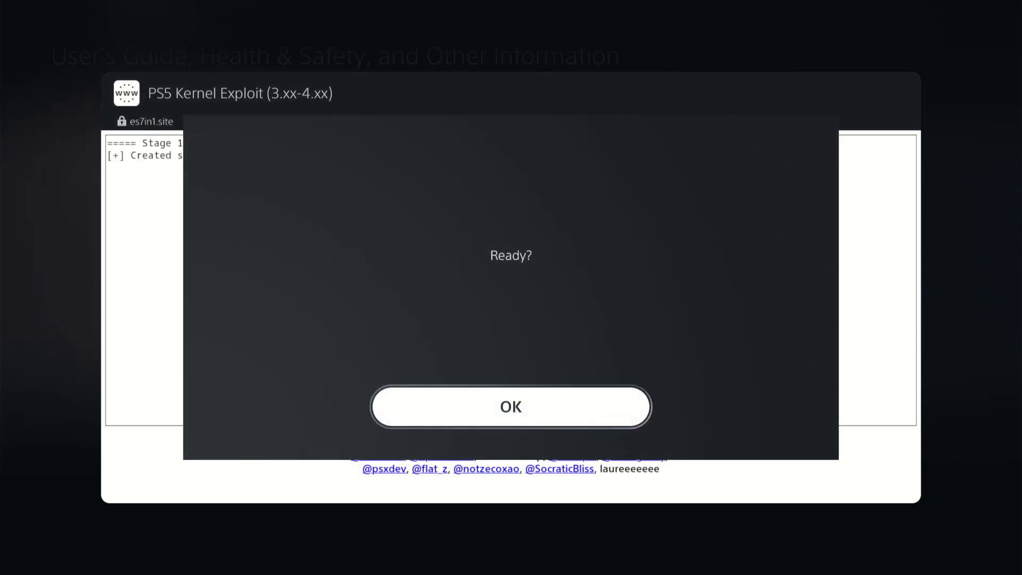
left_click(511, 407)
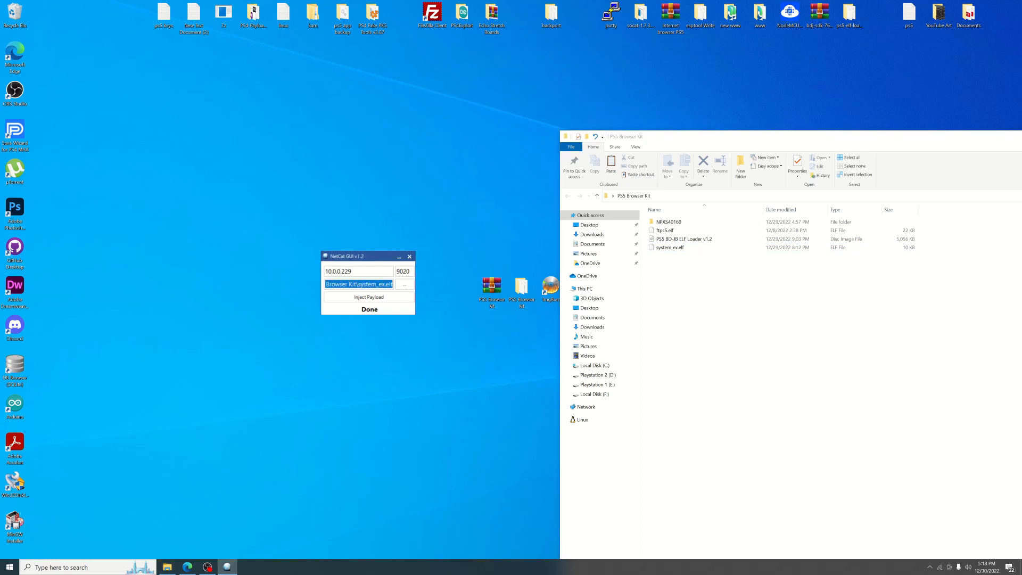
Step: Inject the ftps5.elf payload from NetCat GUI, then close the windows
left_click(665, 230)
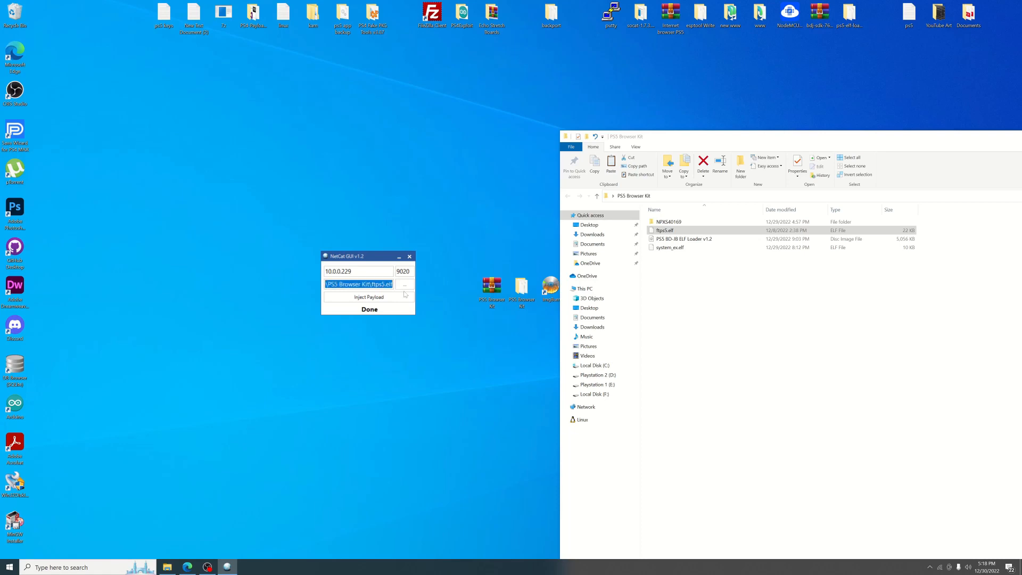
left_click(368, 296)
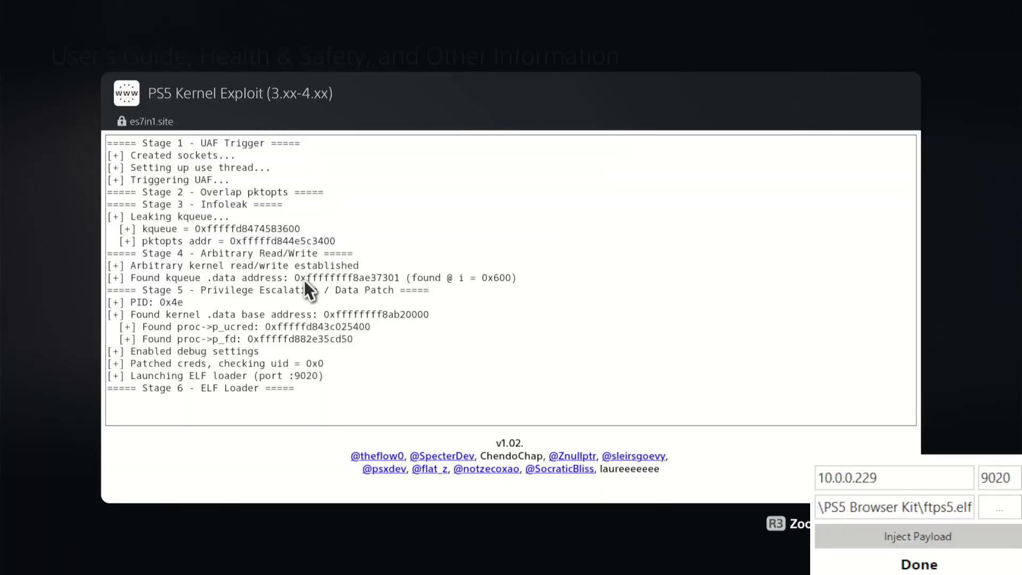
left_click(917, 536)
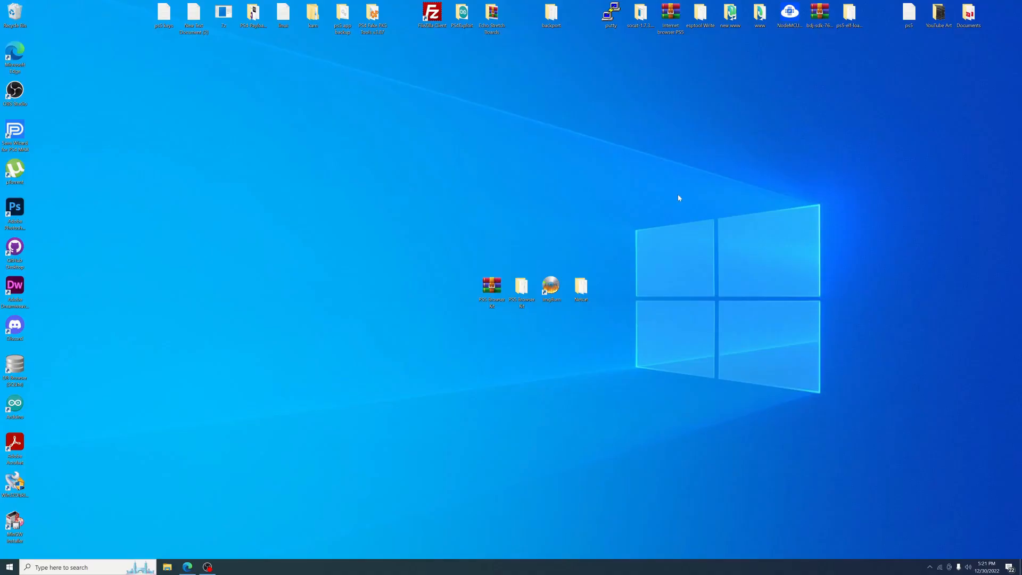
Step: Move the FileZilla Client shortcut beside the kit files and launch FileZilla
left_click(431, 17)
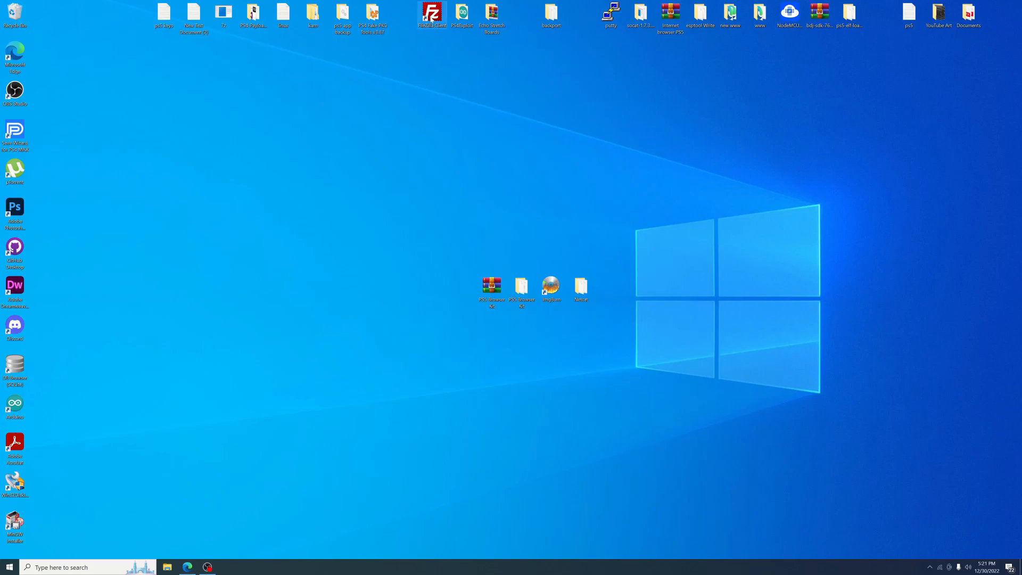
left_click_drag(430, 12, 461, 287)
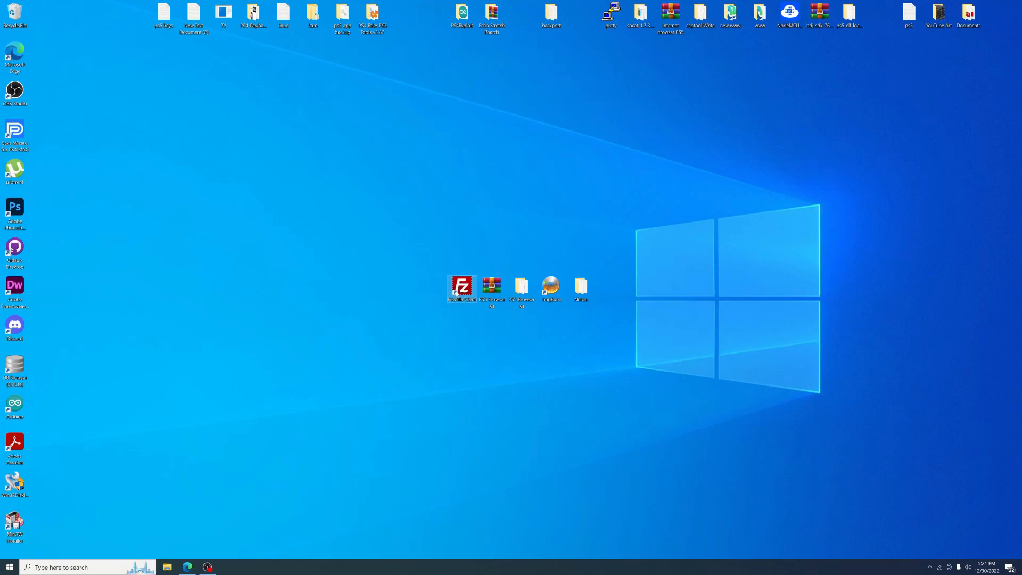
double_click(462, 285)
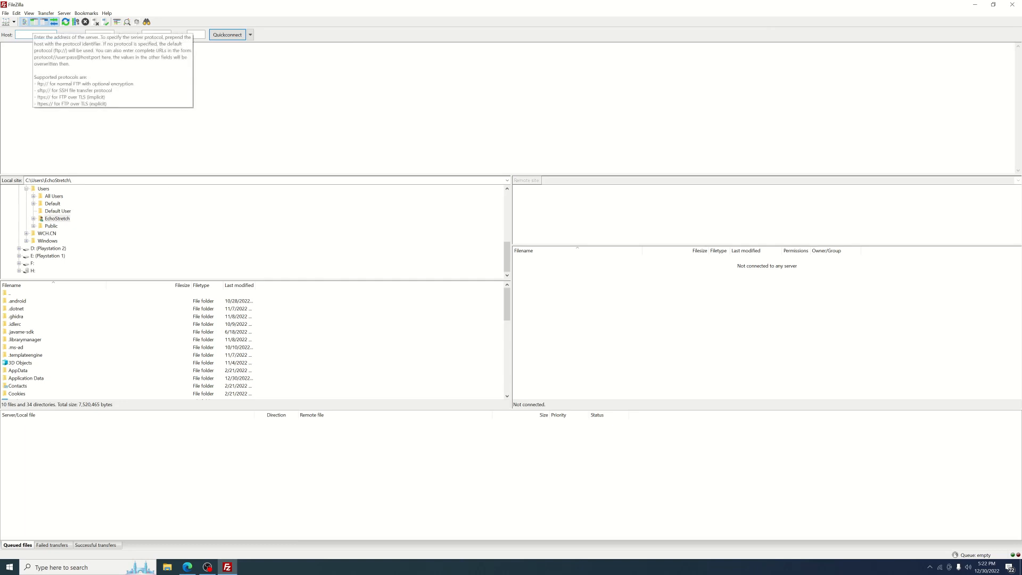
Step: Quickconnect to 10.0.0.229 on port 1337, accepting the insecure FTP warning
type("10.0.0.229")
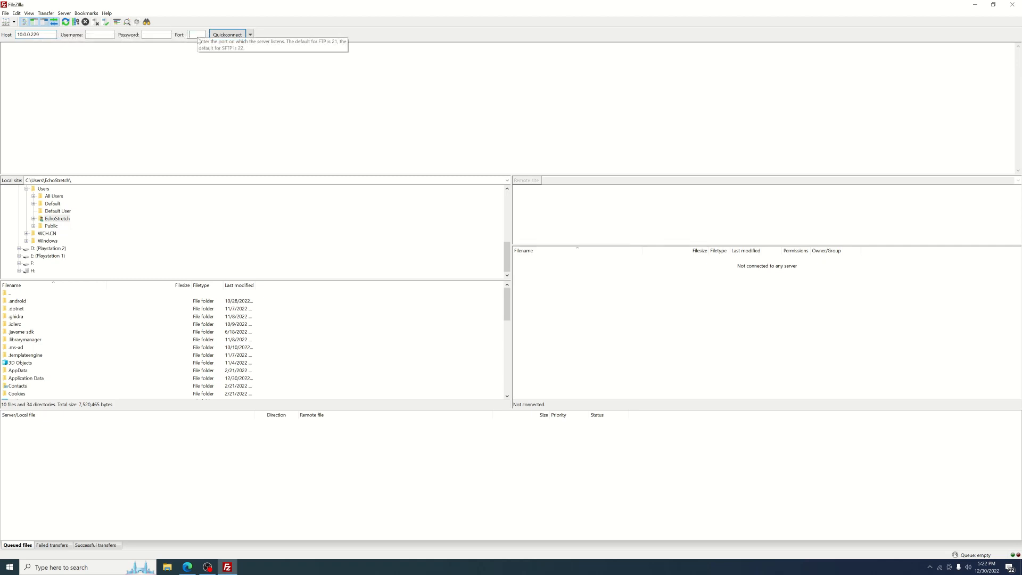
type("1337")
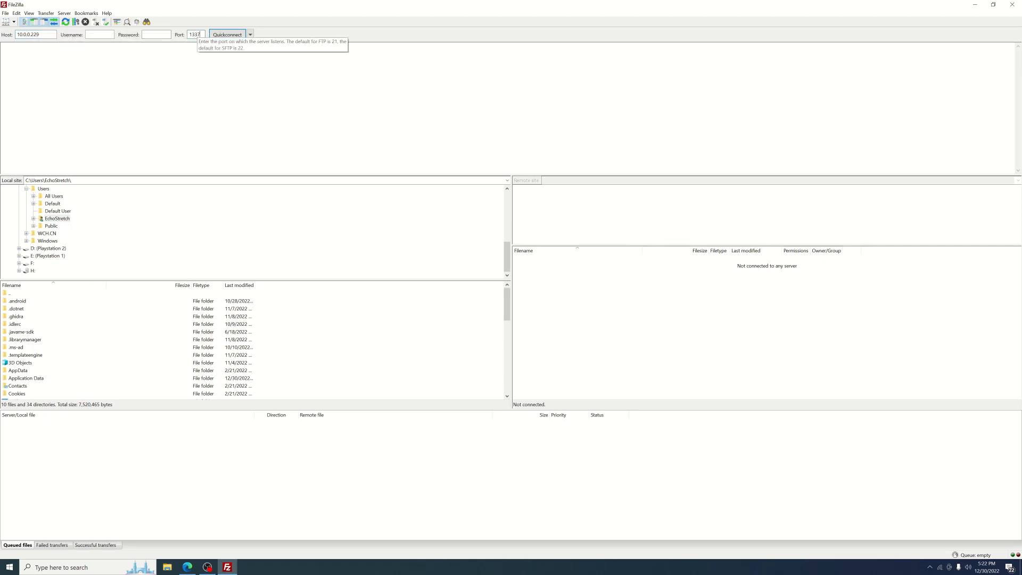
left_click(226, 34)
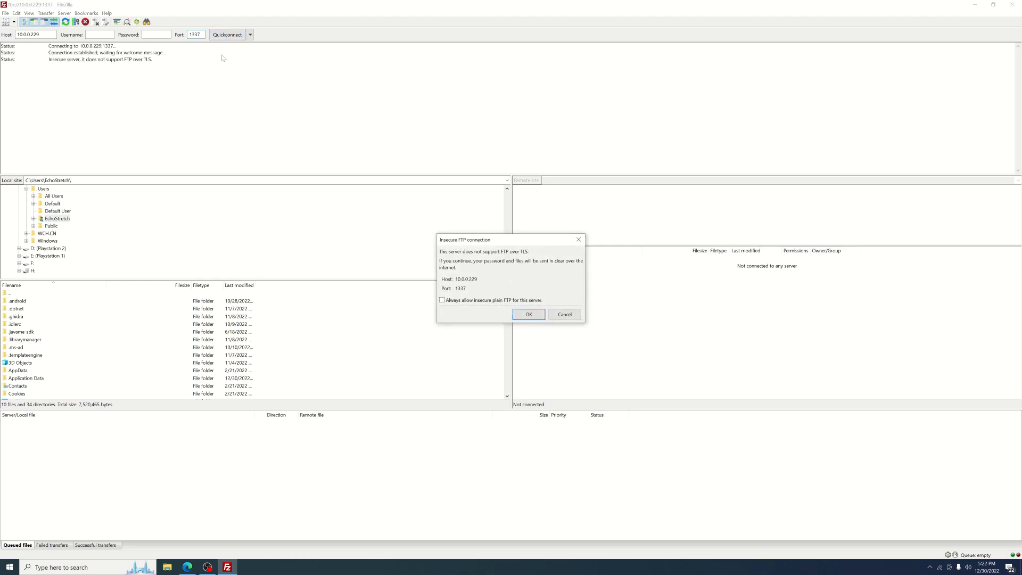
left_click(529, 314)
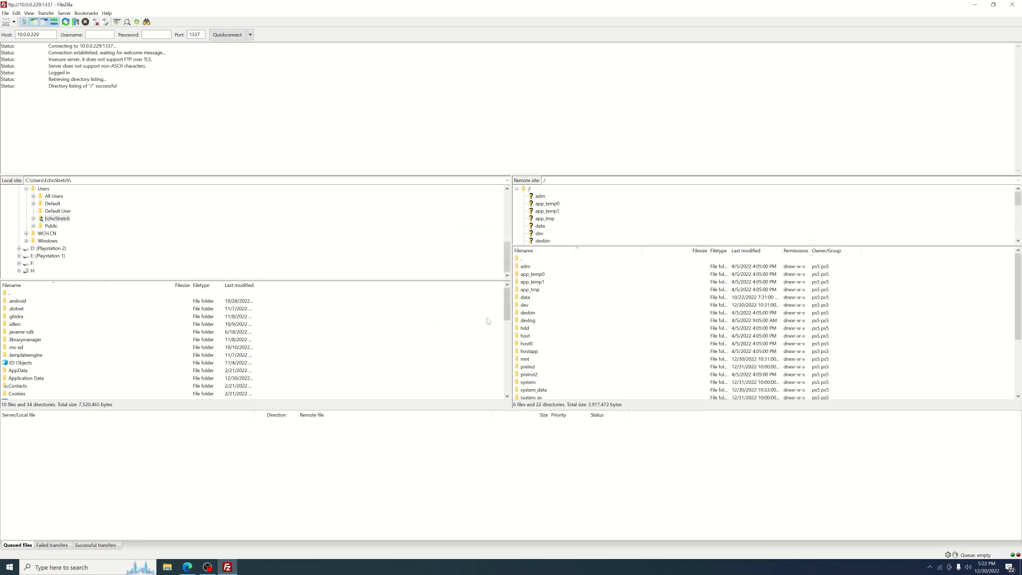
mouse_move(548, 380)
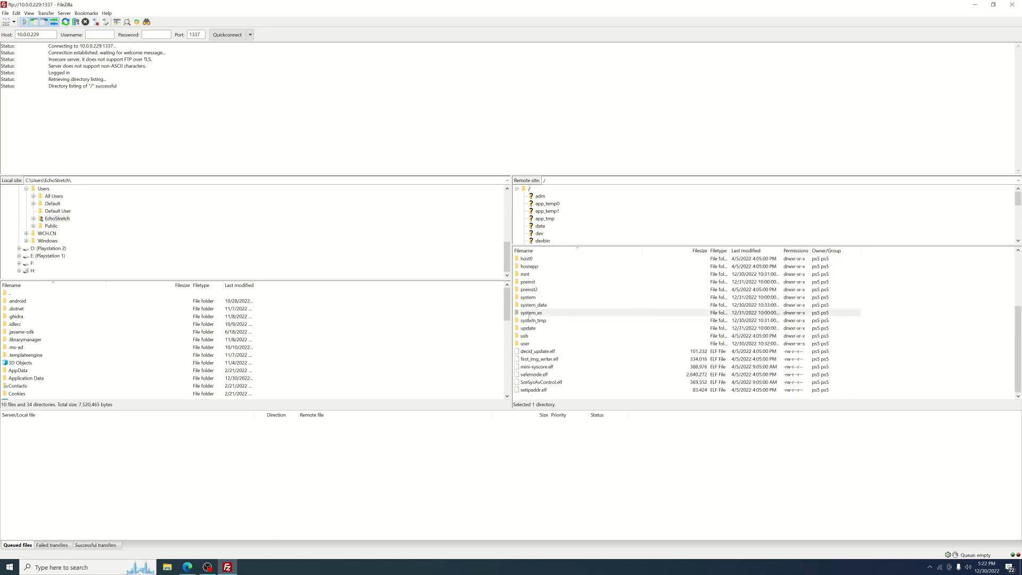
Step: Browse the remote pane through system_ex and apps into the NPXS40169 folder
double_click(531, 313)
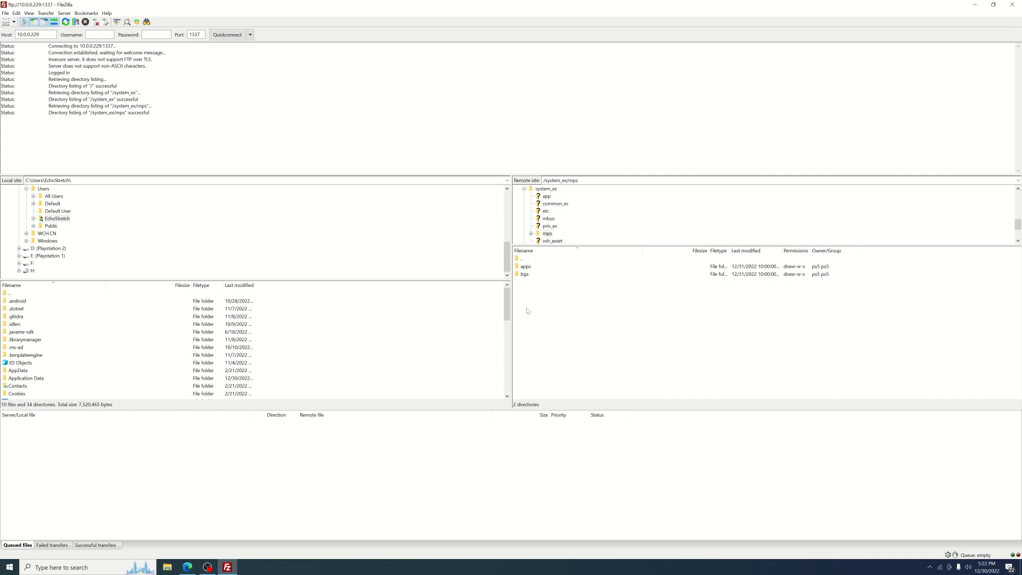
double_click(526, 266)
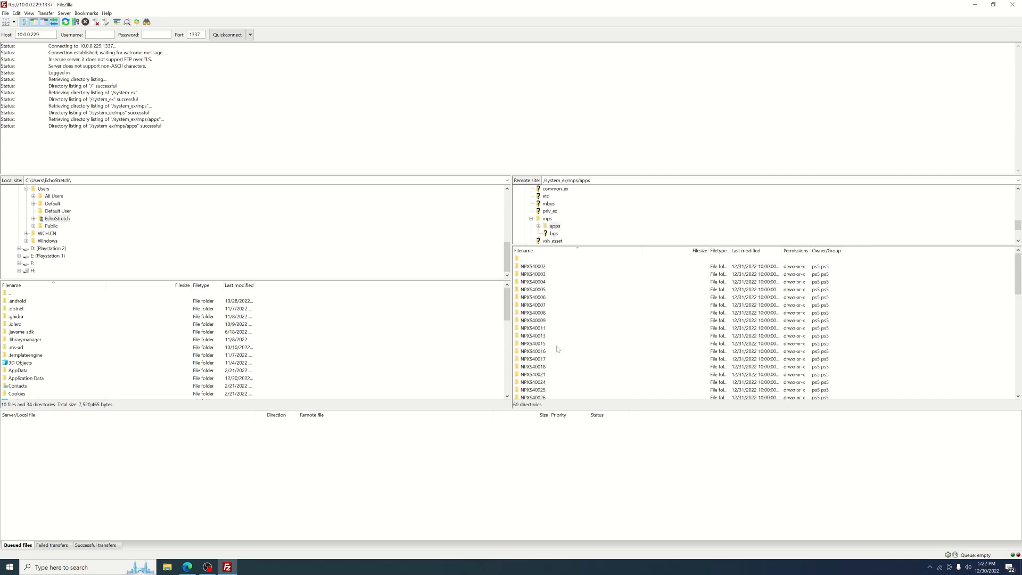
scroll("down", 3)
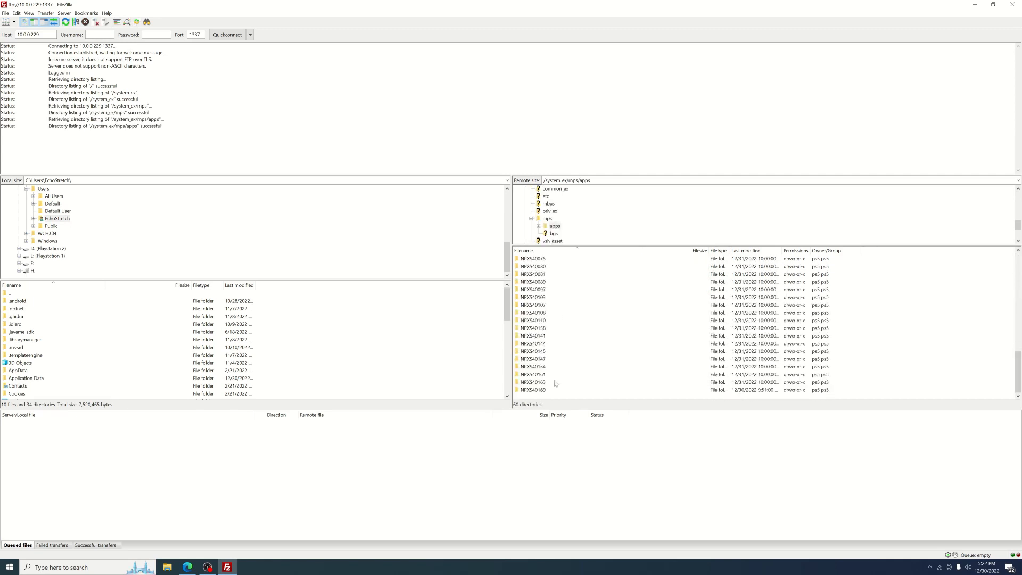
left_click(533, 389)
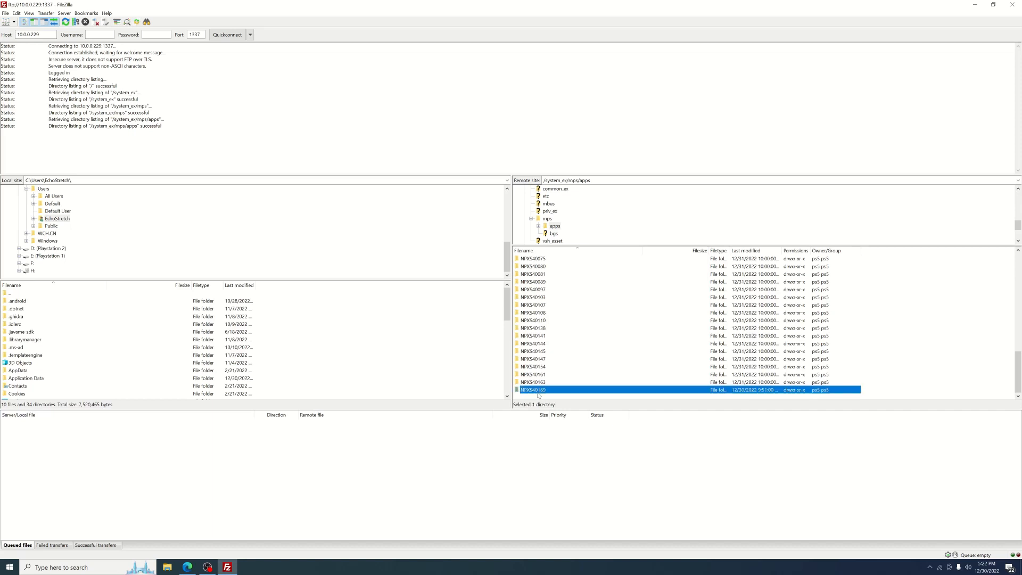
double_click(533, 389)
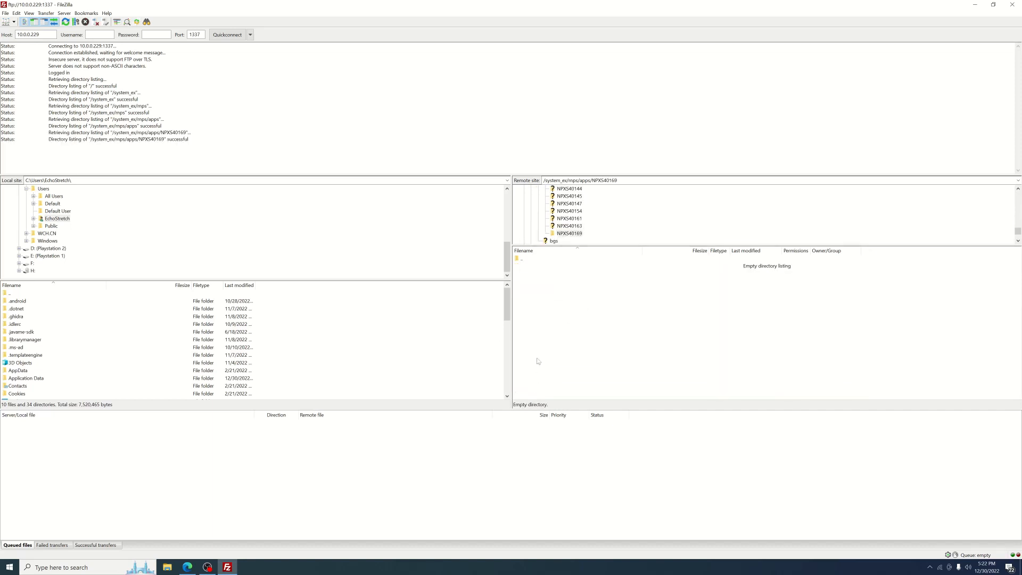
mouse_move(24, 343)
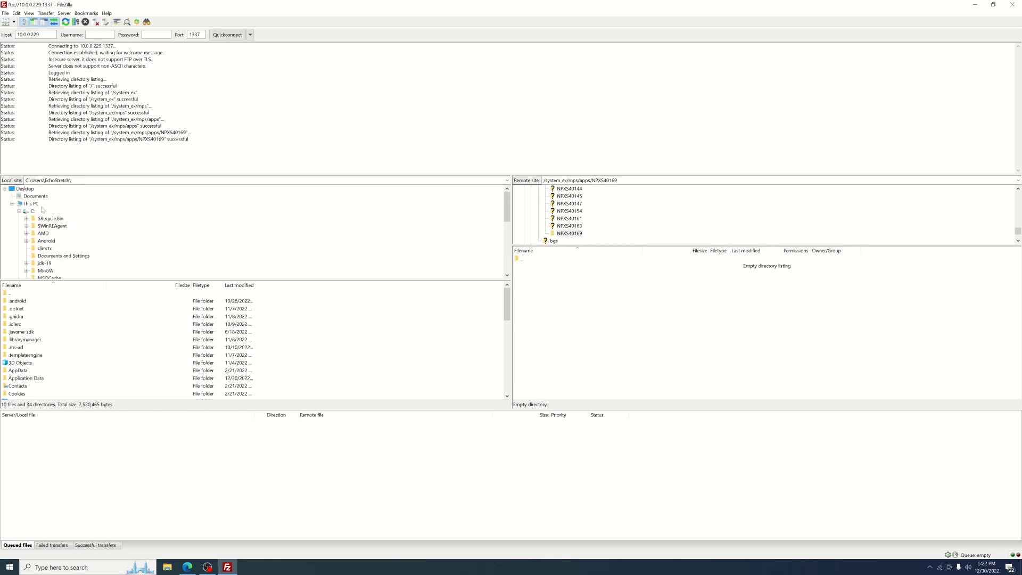
Step: Upload the PS5 Browser Kit's NPXS40169 files (appdb, license.txt, manifest.json) to the PS5
left_click(61, 270)
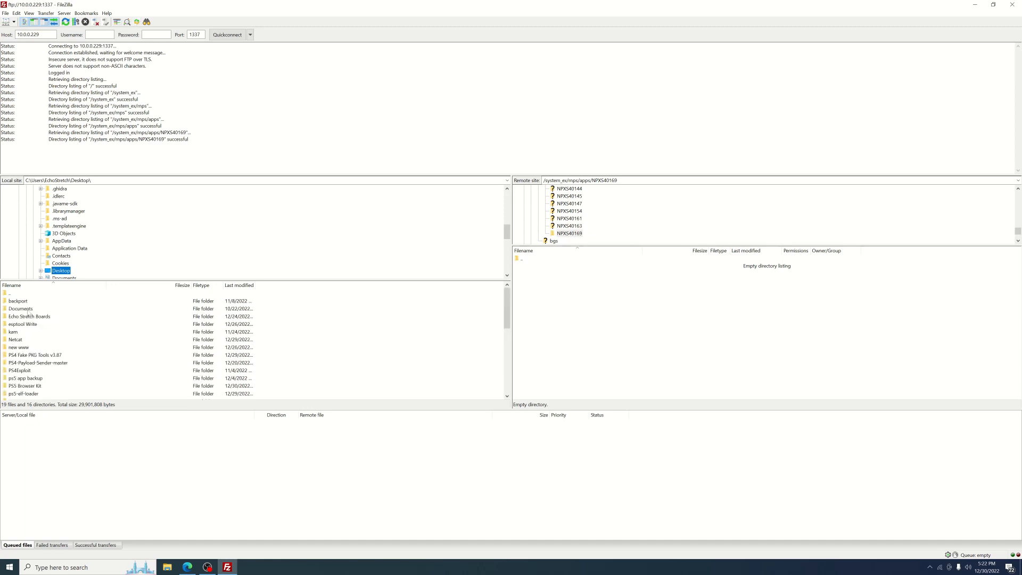
left_click(27, 385)
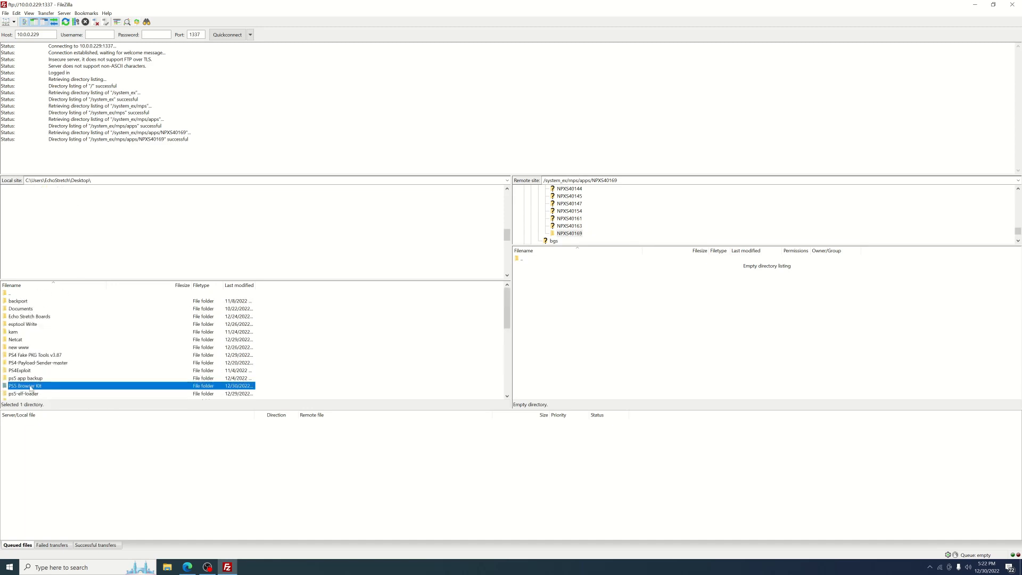
double_click(24, 386)
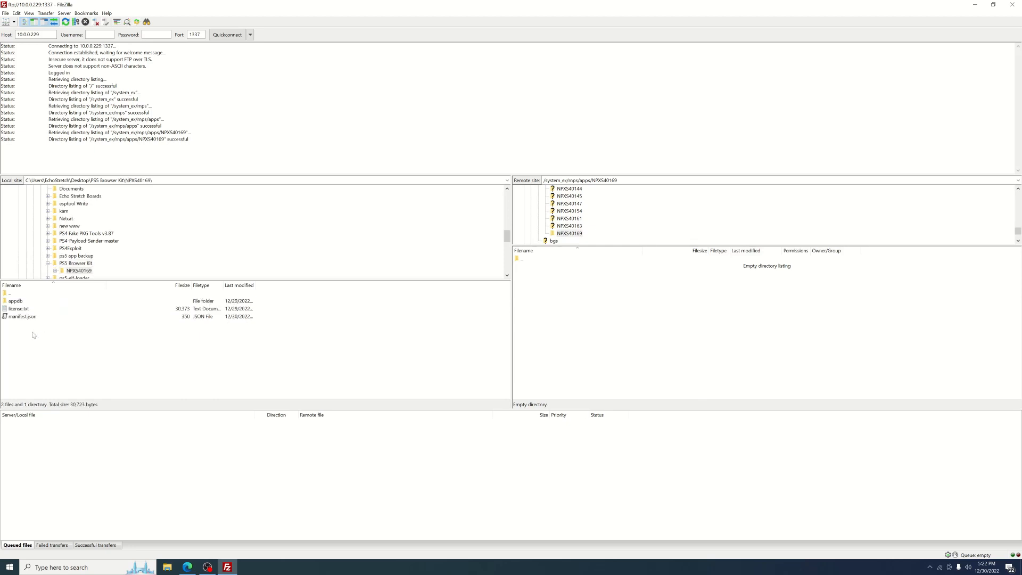
right_click(23, 317)
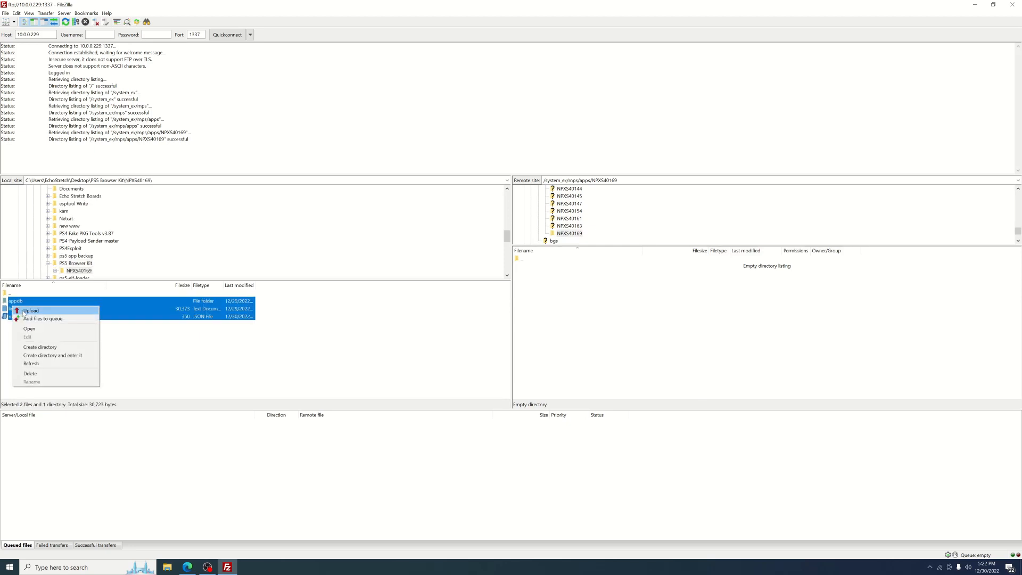
left_click(31, 310)
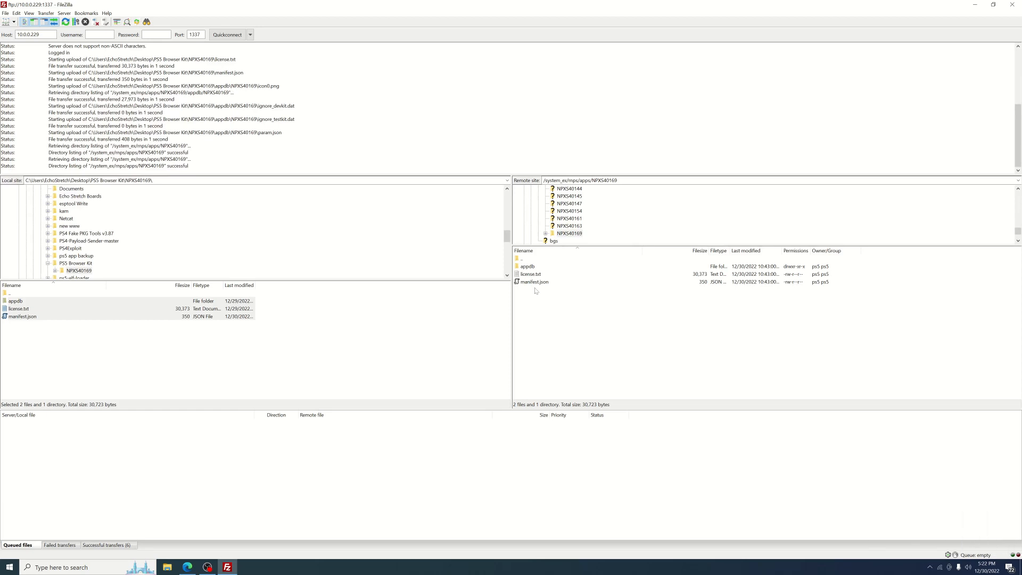
mouse_move(228, 550)
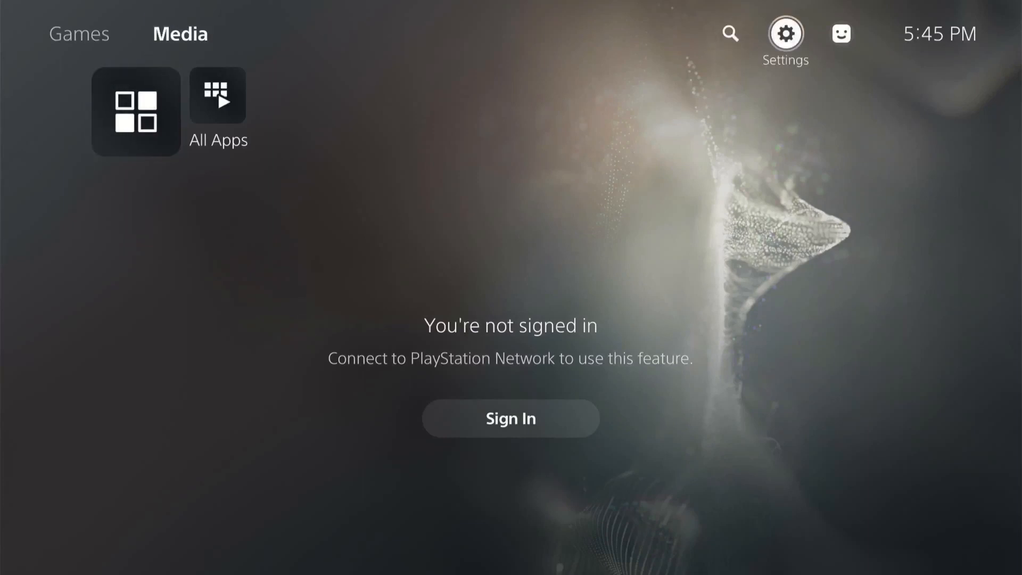
Step: Open Control Center and select the Power icon
left_click(785, 34)
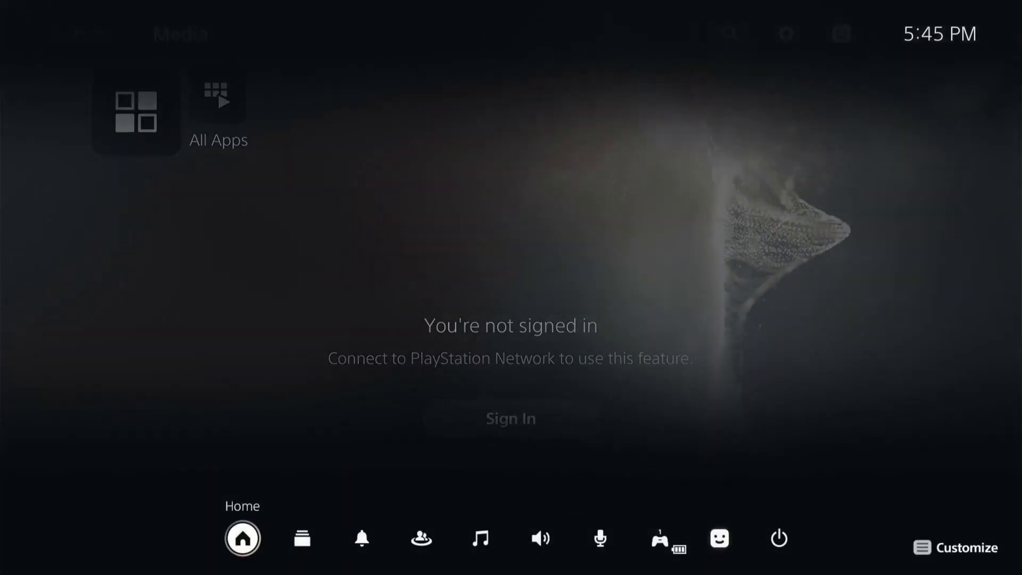
left_click(778, 538)
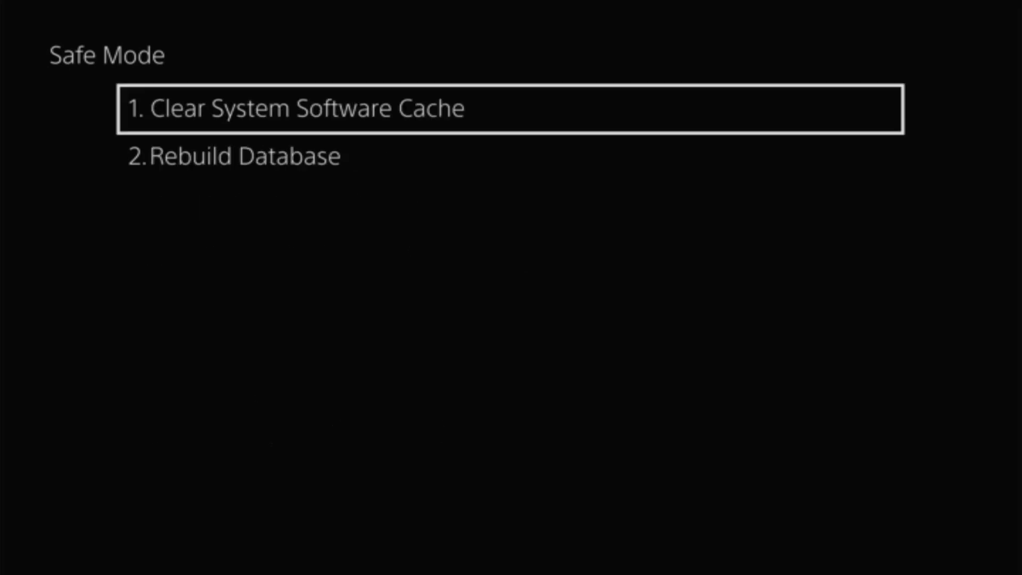
Step: Select 2. Rebuild Database in Safe Mode and confirm with OK
key("Down")
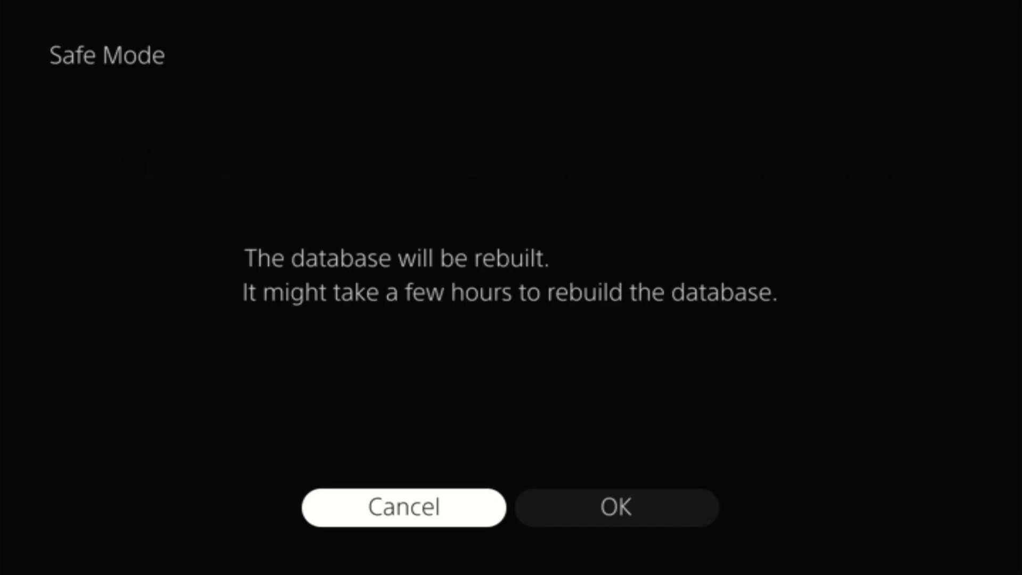
left_click(616, 507)
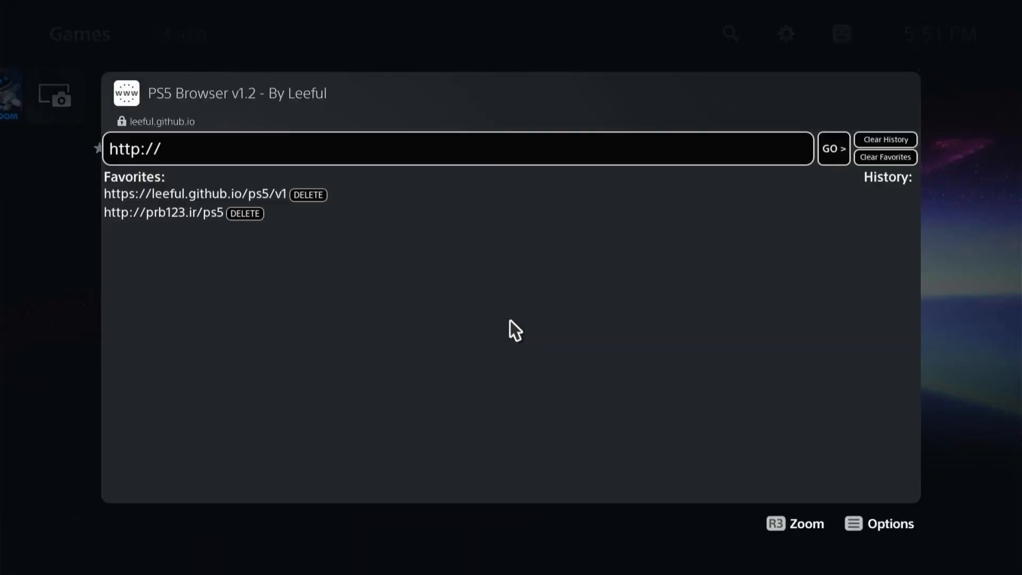
mouse_move(381, 173)
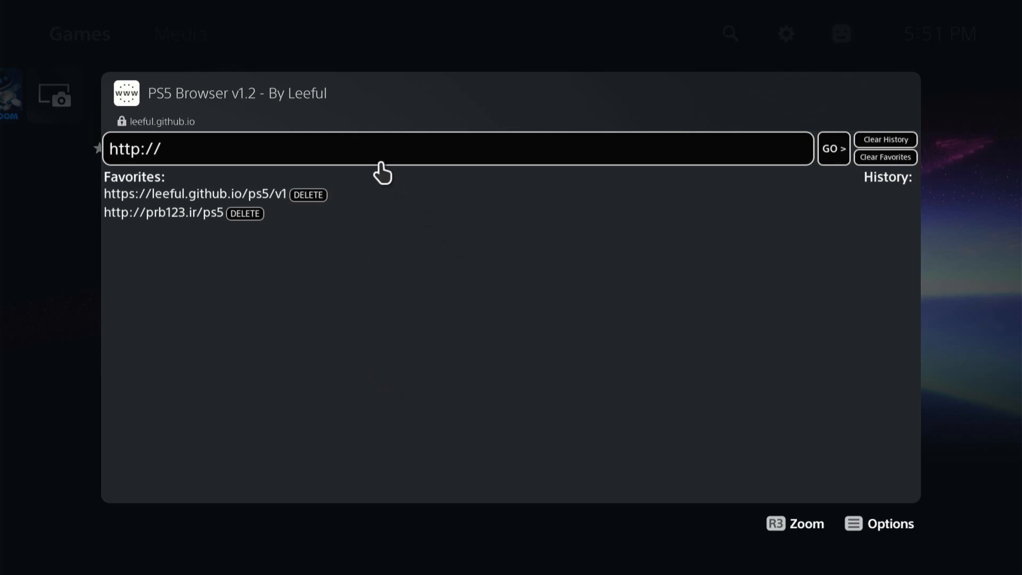
Step: Enter es7in1.site in the browser address bar and load it with GO
left_click(457, 148)
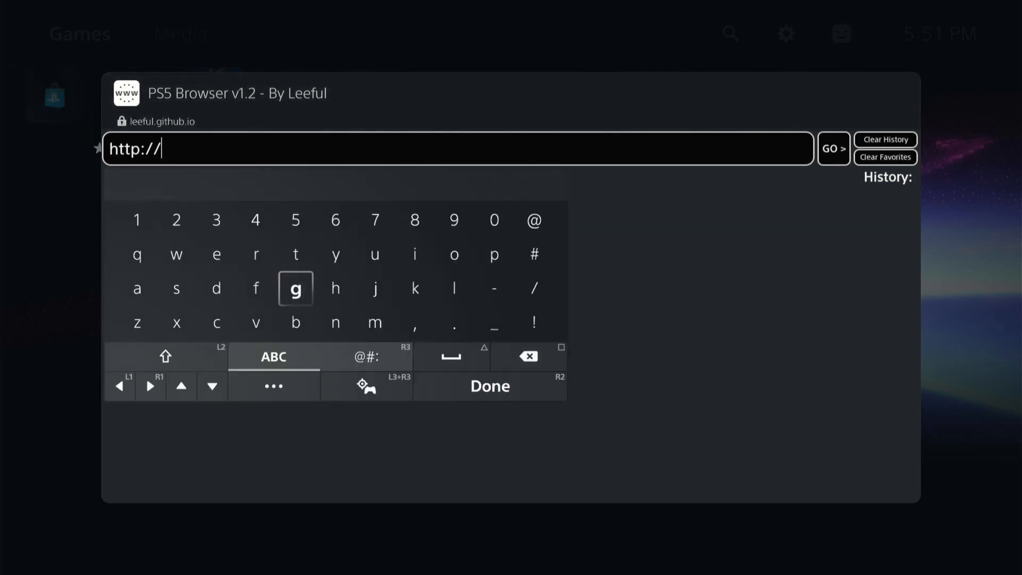
left_click(215, 254)
type("es7in1.site")
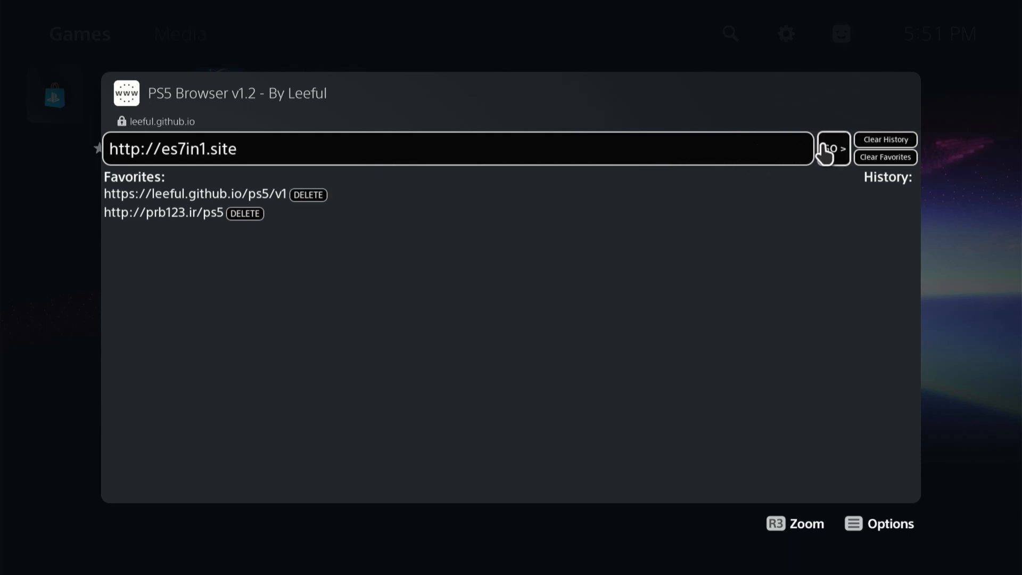
left_click(833, 148)
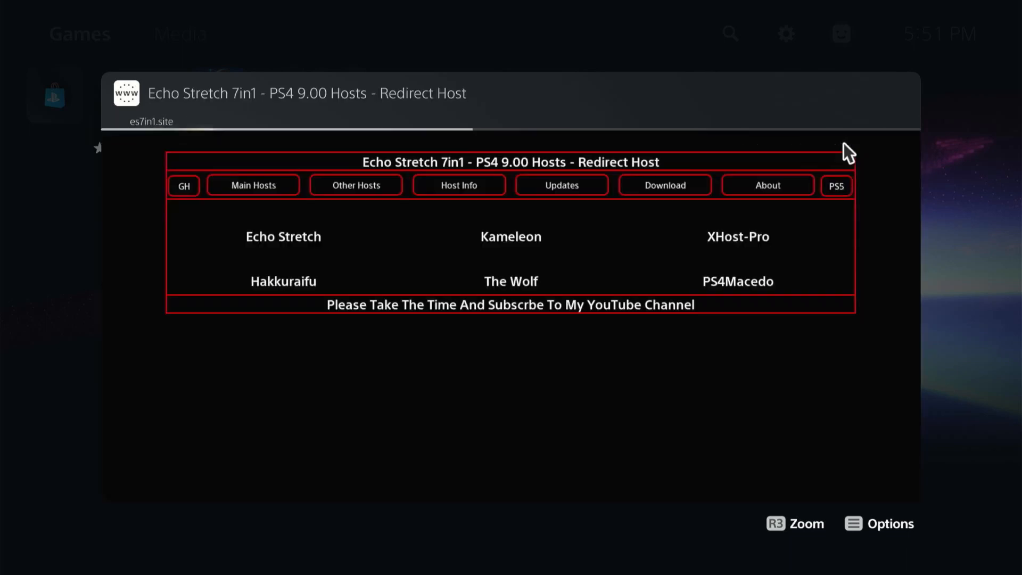